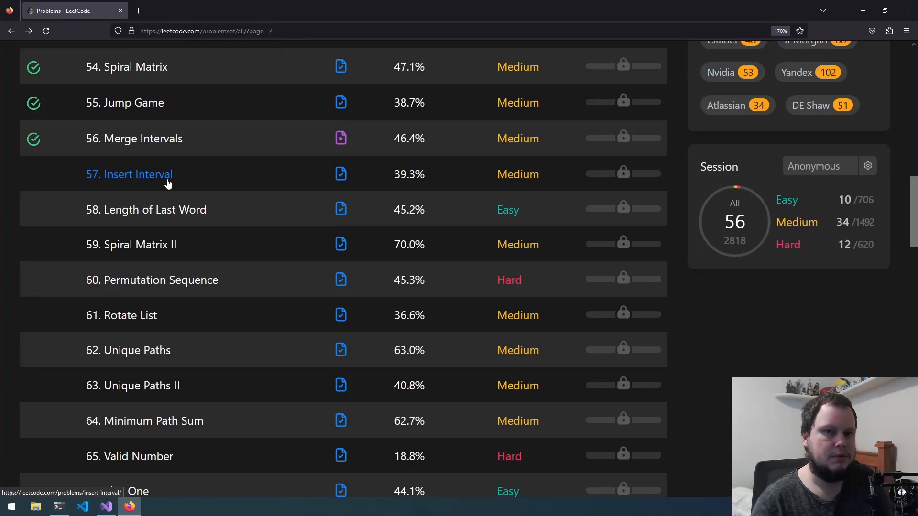
Open problem '57. Insert Interval' from the LeetCode problem set list.
{"action": "left_click", "coordinate": [129, 175]}
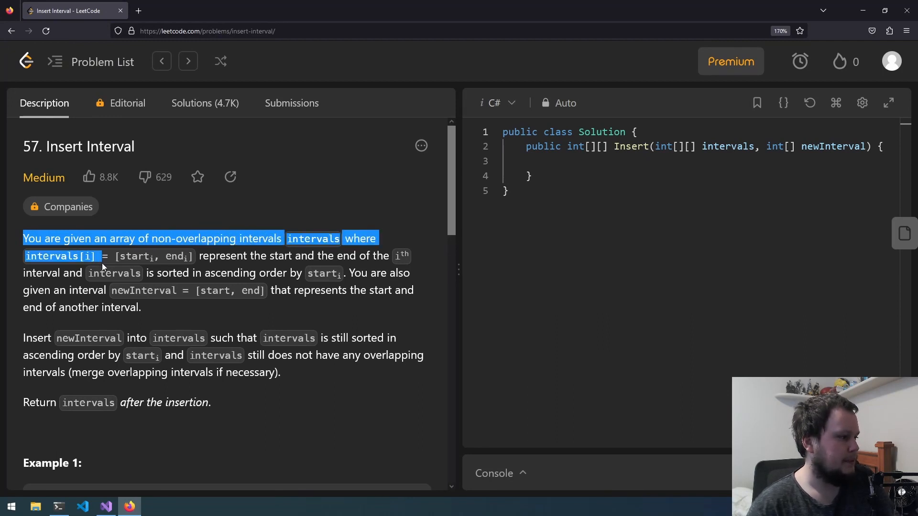
{"action": "left_click_drag", "start_coordinate": [101, 256], "coordinate": [248, 256]}
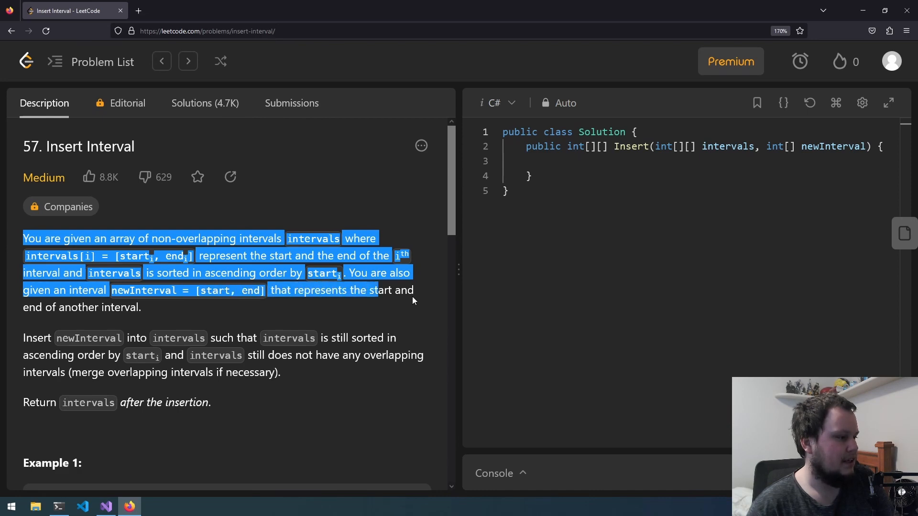
{"action": "scroll", "scroll_direction": "down", "scroll_amount": 3}
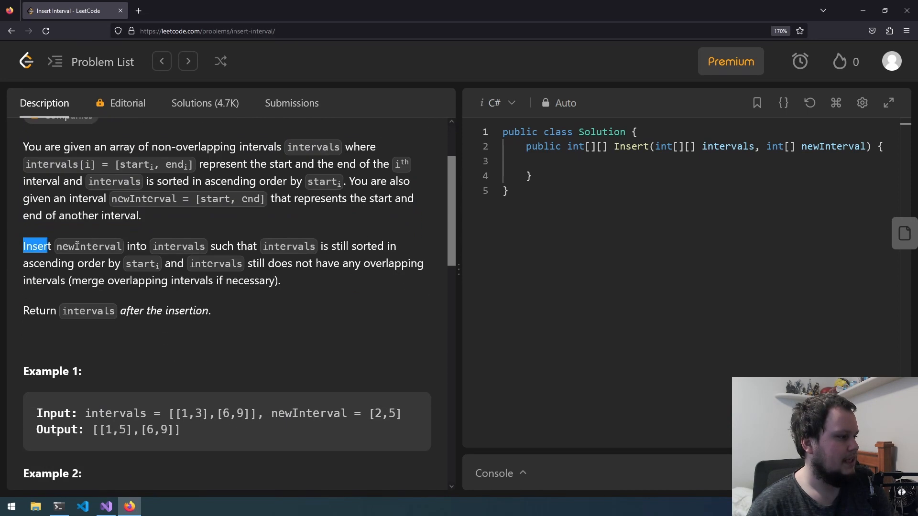
{"action": "left_click_drag", "start_coordinate": [23, 246], "coordinate": [225, 246]}
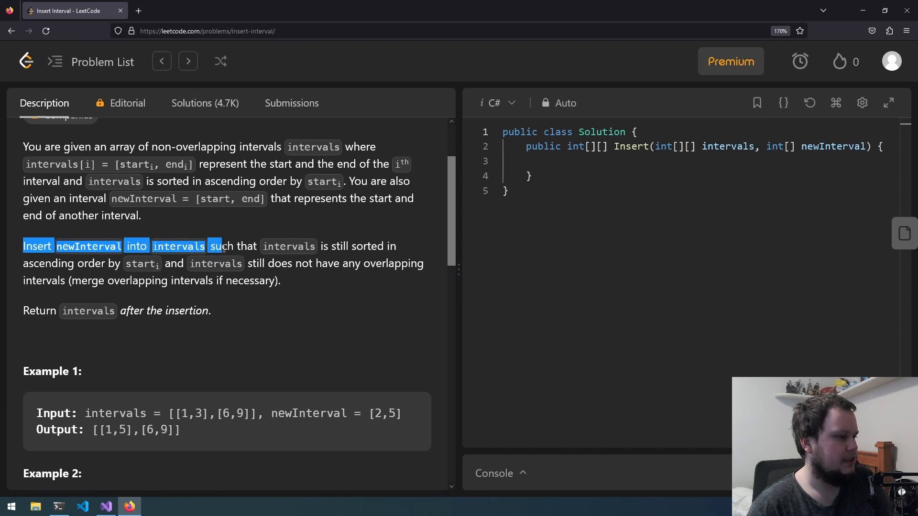
{"action": "left_click_drag", "start_coordinate": [222, 246], "coordinate": [367, 246]}
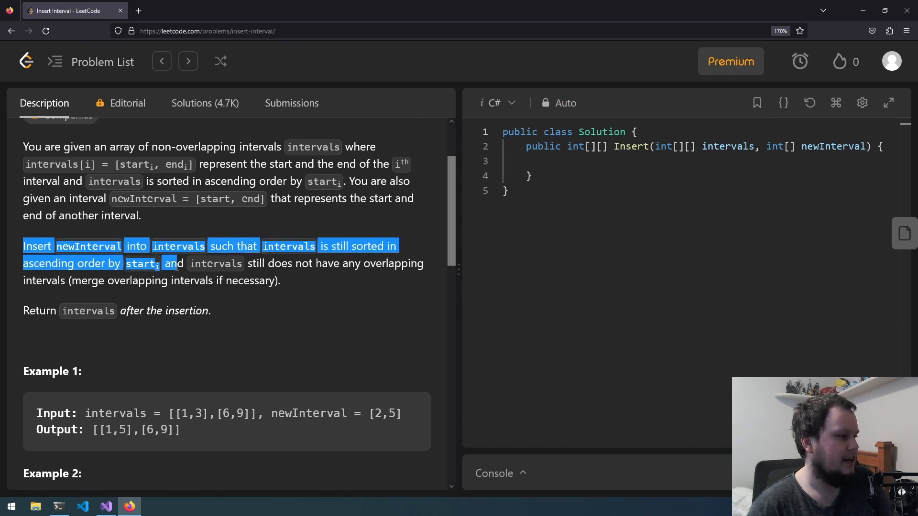
{"action": "left_click_drag", "start_coordinate": [183, 263], "coordinate": [295, 263]}
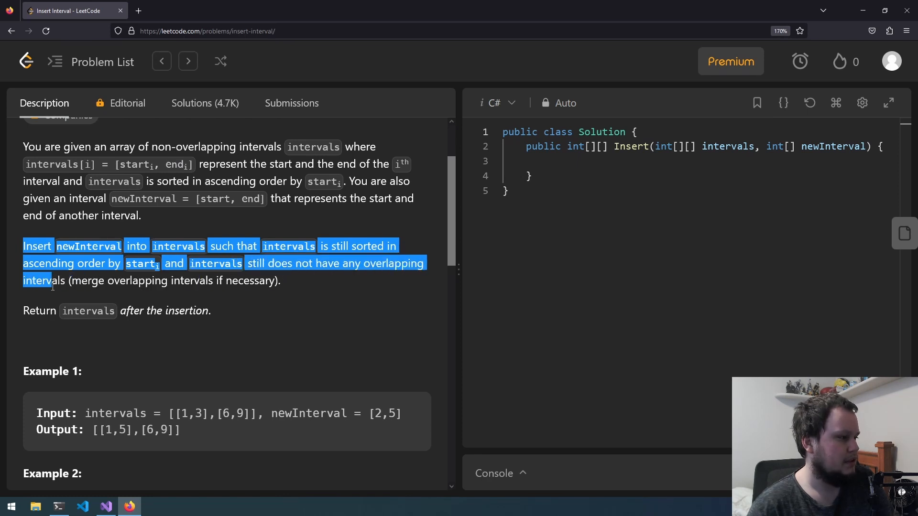
{"action": "left_click_drag", "start_coordinate": [51, 281], "coordinate": [214, 281]}
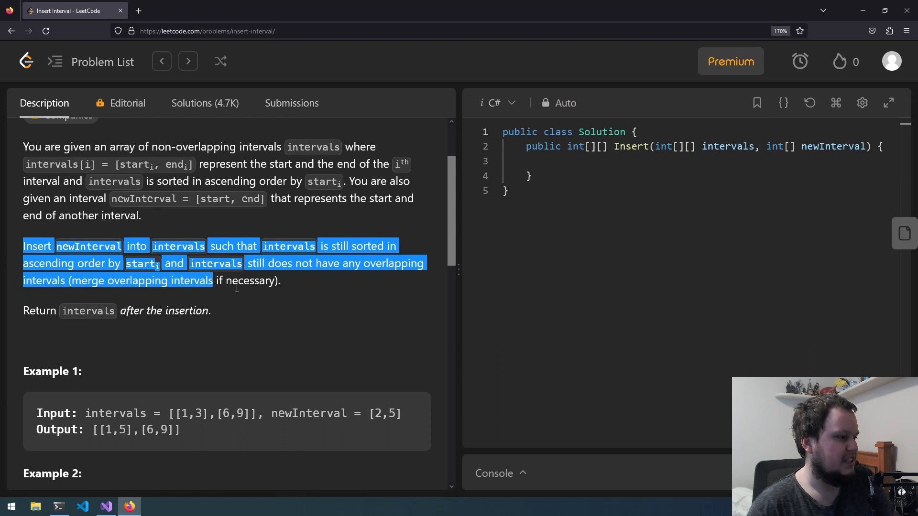
{"action": "left_click_drag", "start_coordinate": [214, 281], "coordinate": [123, 310]}
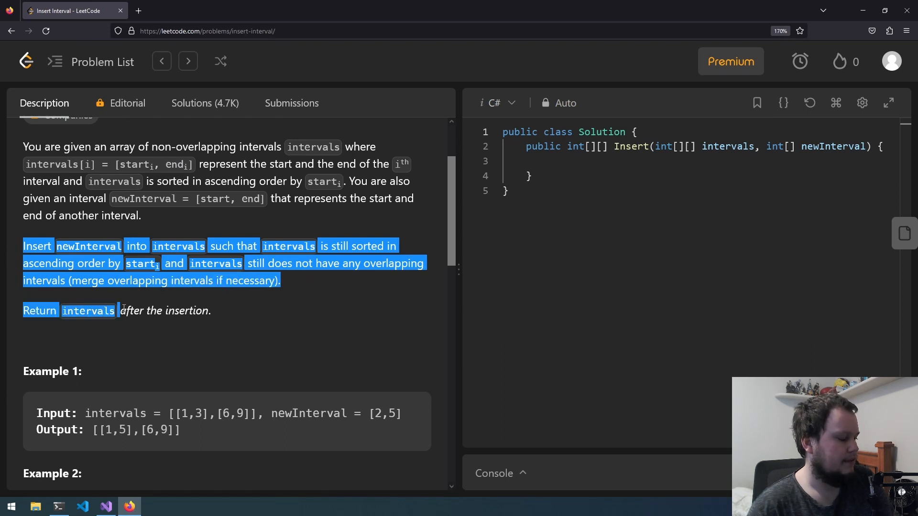
{"action": "scroll", "scroll_direction": "down", "scroll_amount": 3}
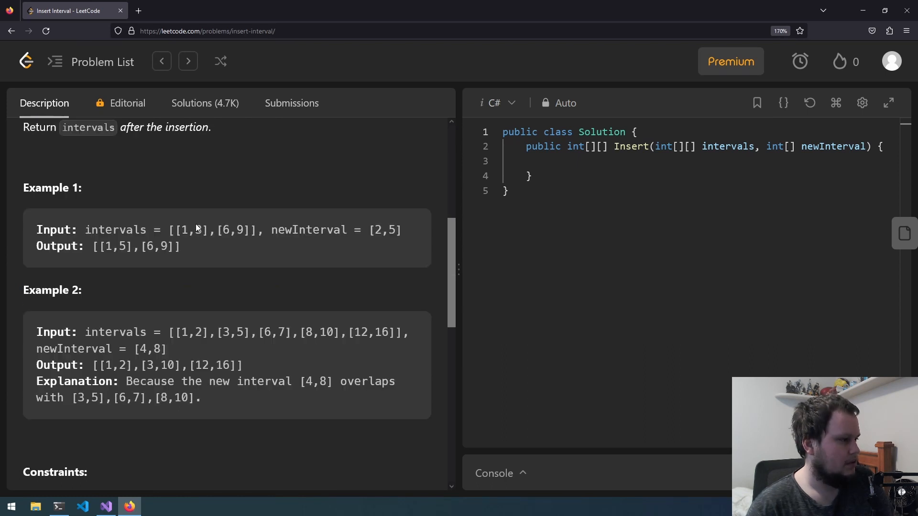
{"action": "double_click", "coordinate": [232, 229]}
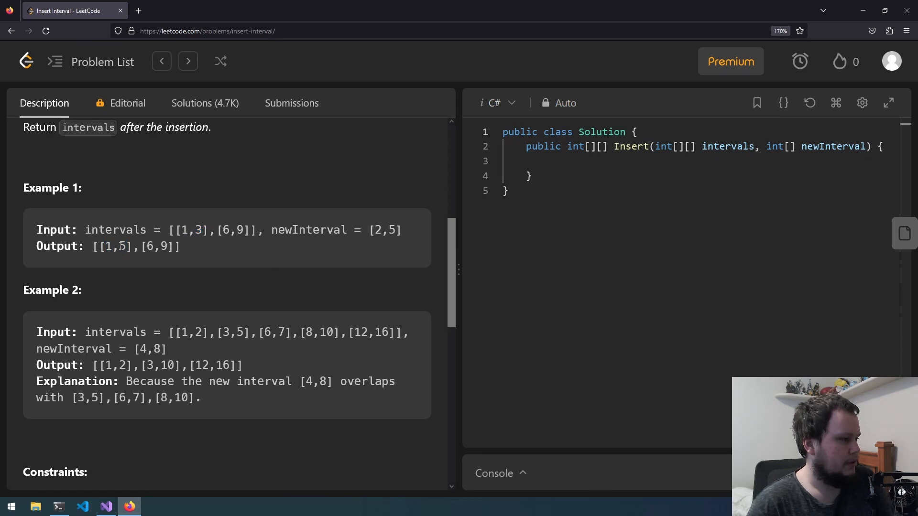
{"action": "scroll", "scroll_direction": "down", "scroll_amount": 3}
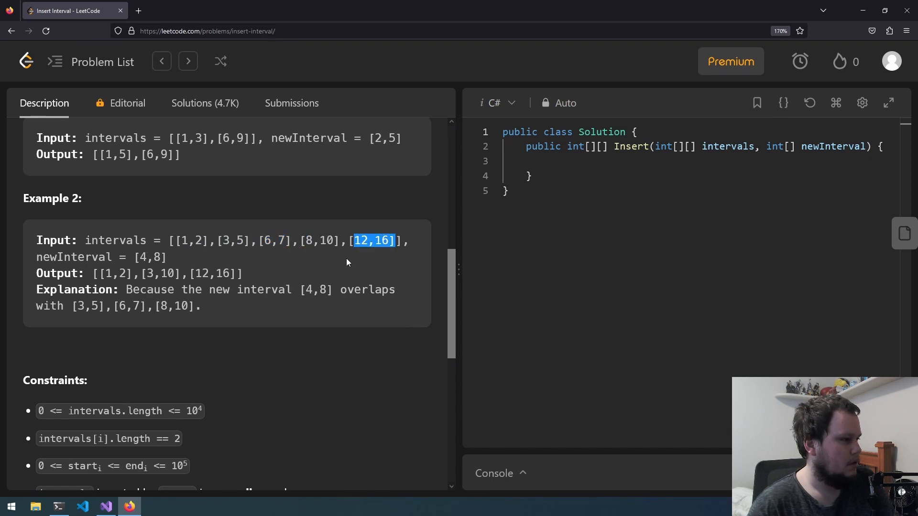
{"action": "double_click", "coordinate": [150, 257]}
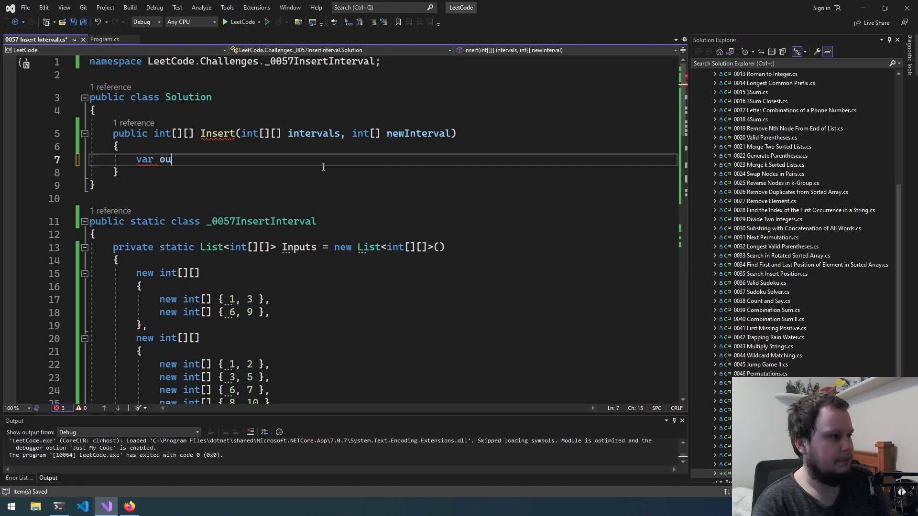
Declare 'var output = new List<int[]>();' in the Insert method.
{"action": "type", "text": "tput = List"}
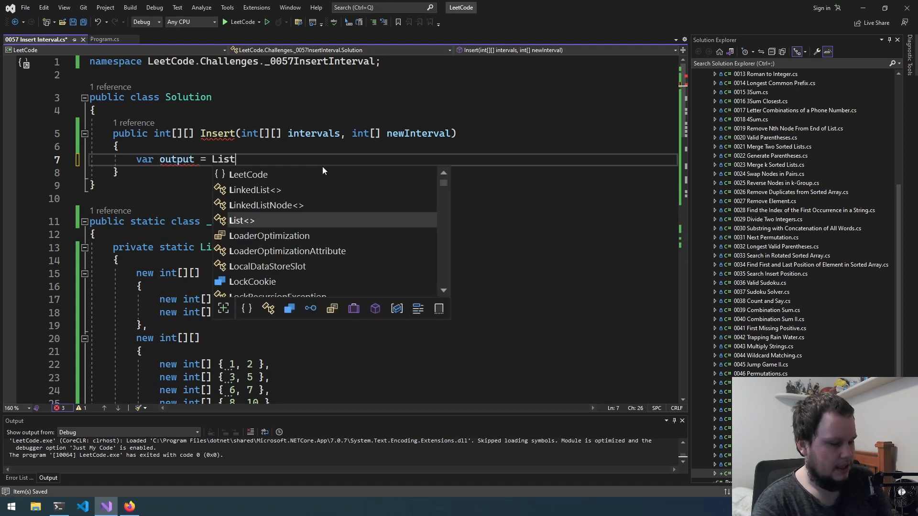
{"action": "type", "text": "<int[]>"}
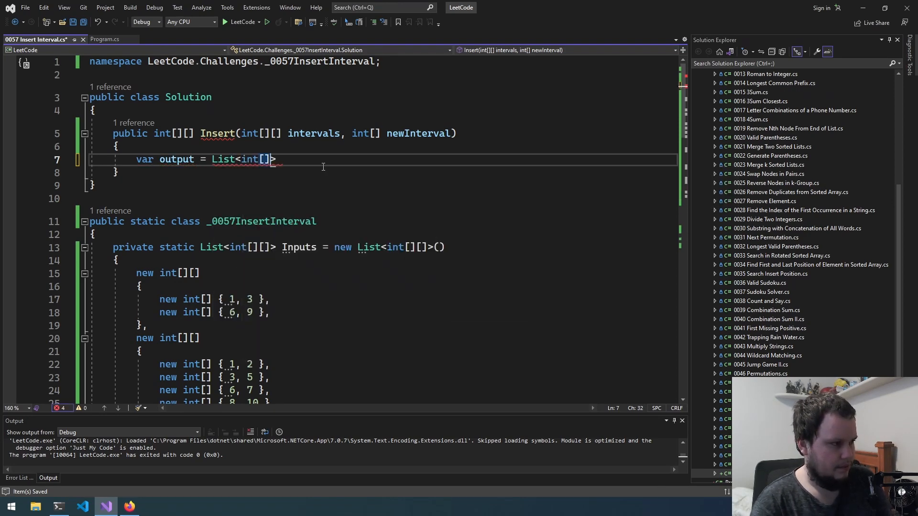
{"action": "type", "text": "();"}
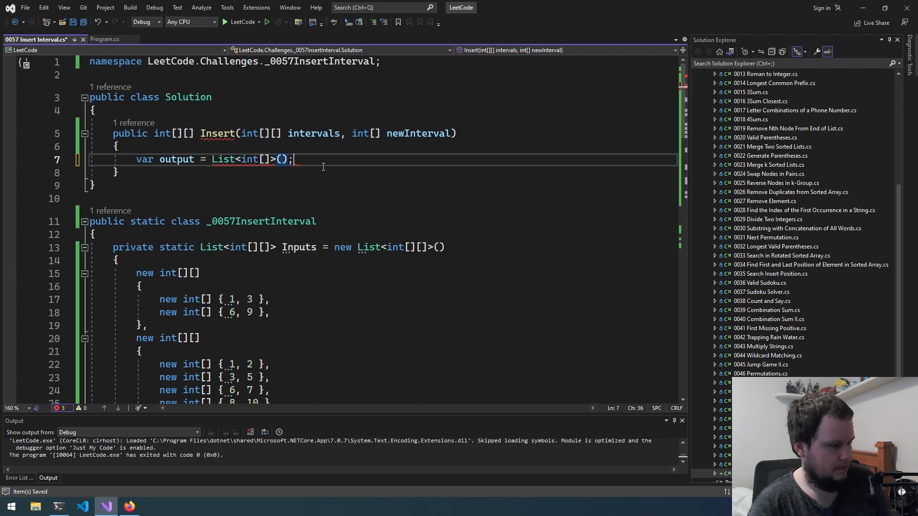
{"action": "double_click", "coordinate": [223, 159]}
{"action": "type", "text": " new"}
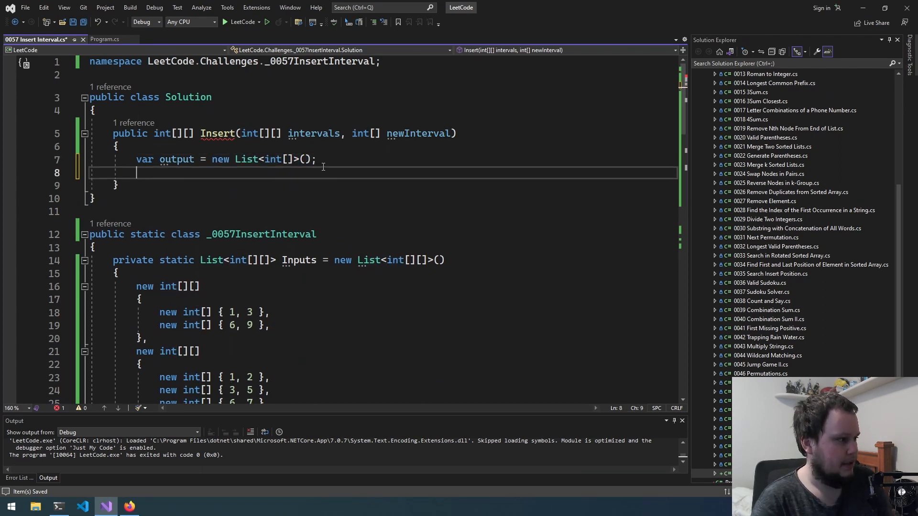
Add 'return output.ToArray();' and a for loop over intervals.Length.
{"action": "type", "text": "return output"}
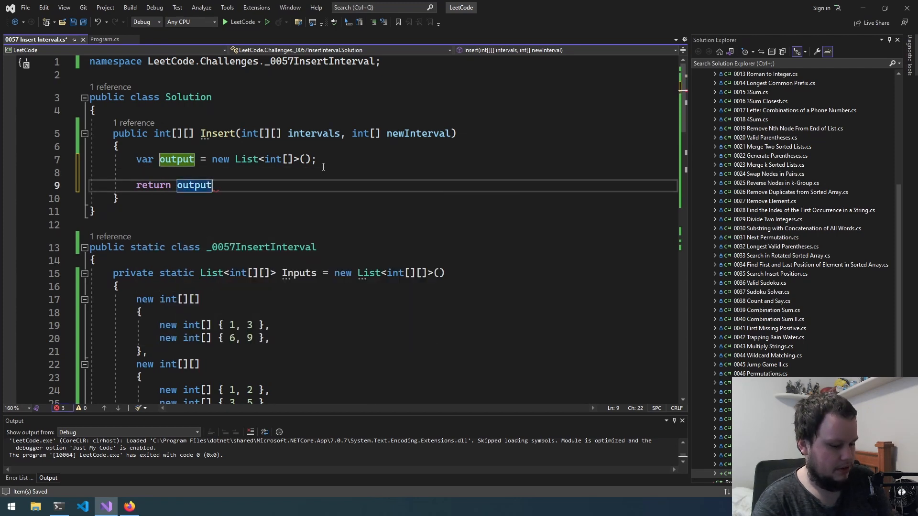
{"action": "type", "text": ".ToArray();"}
{"action": "type", "text": "for (int i = 0; "}
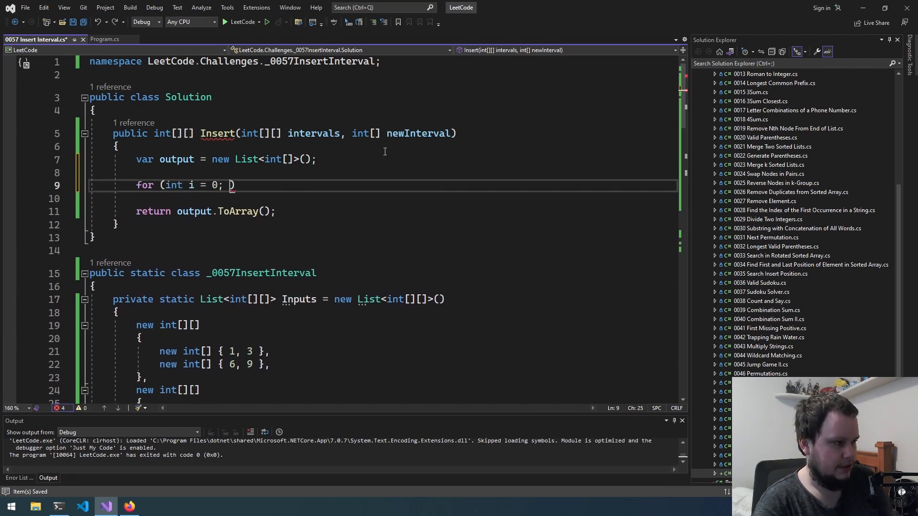
{"action": "type", "text": "i < intervals.Length"}
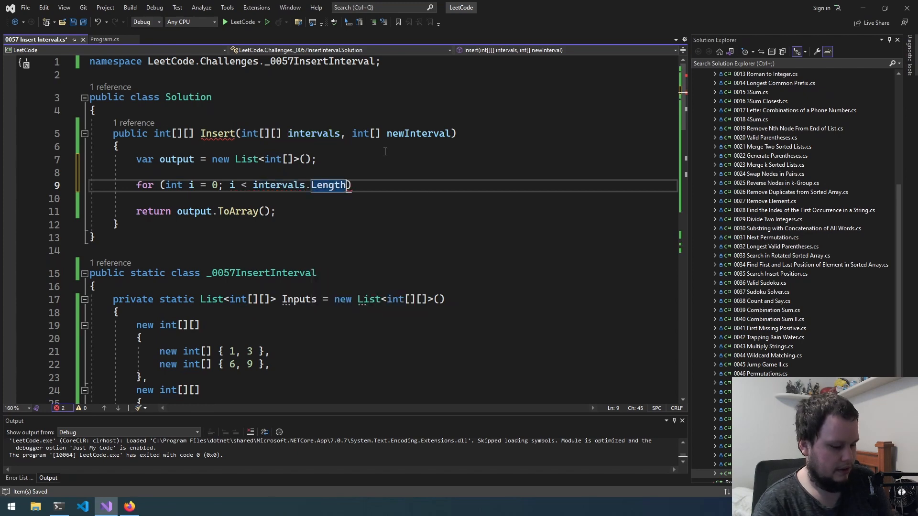
{"action": "type", "text": "; i++)"}
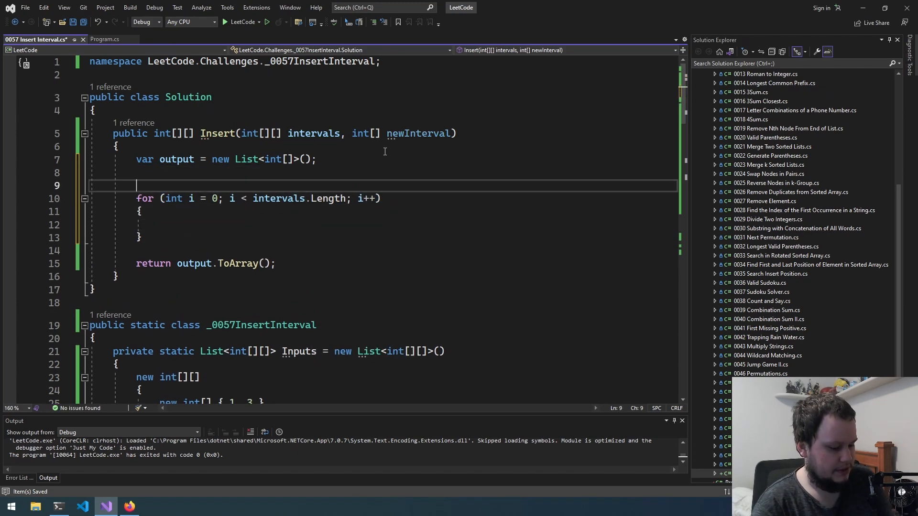
Declare a found flag and add intervals ending before newInterval[0] to output.
{"action": "type", "text": "bool"}
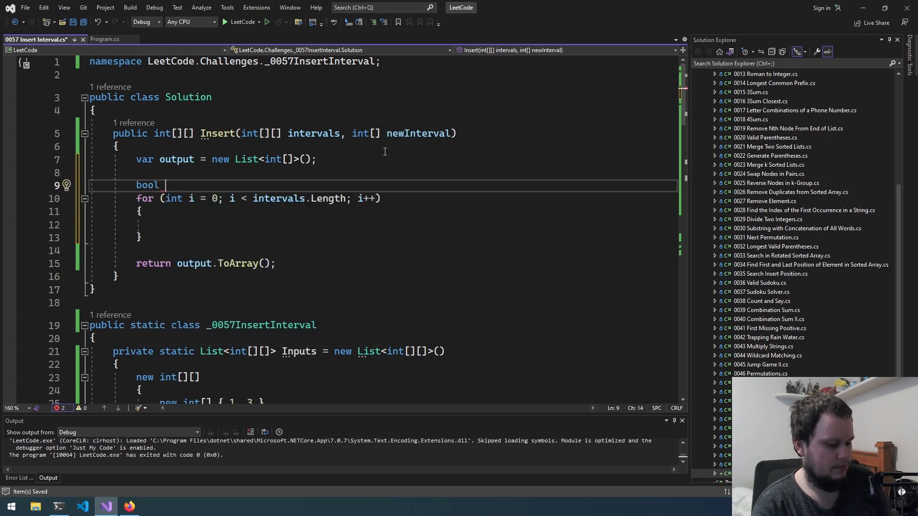
{"action": "type", "text": "found;"}
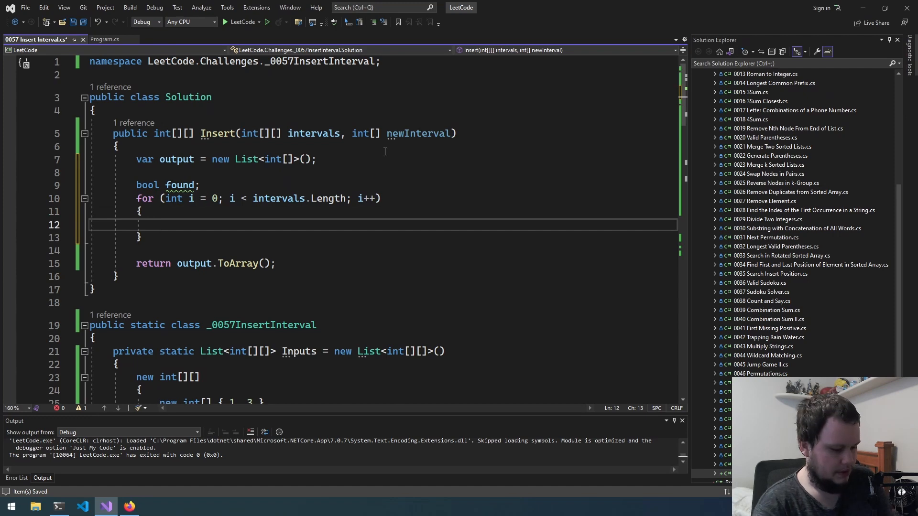
{"action": "type", "text": "if (intervals[i])"}
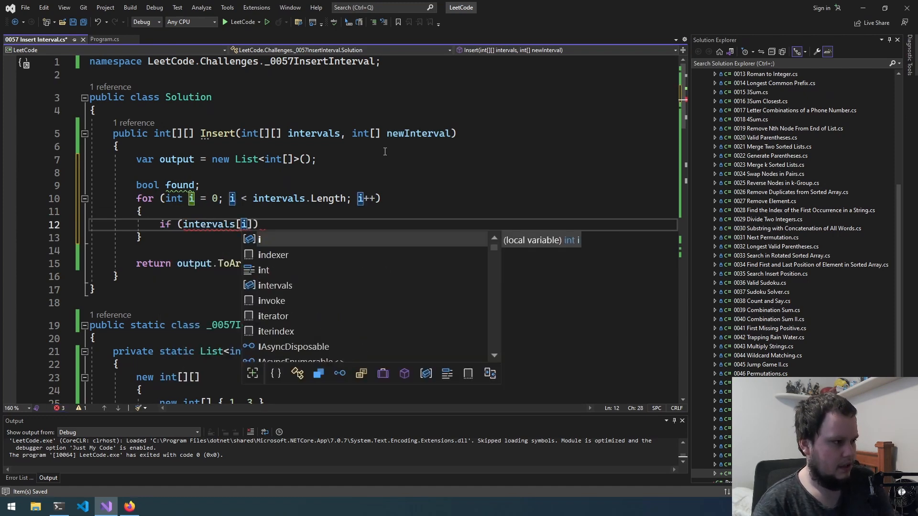
{"action": "type", "text": "[0]"}
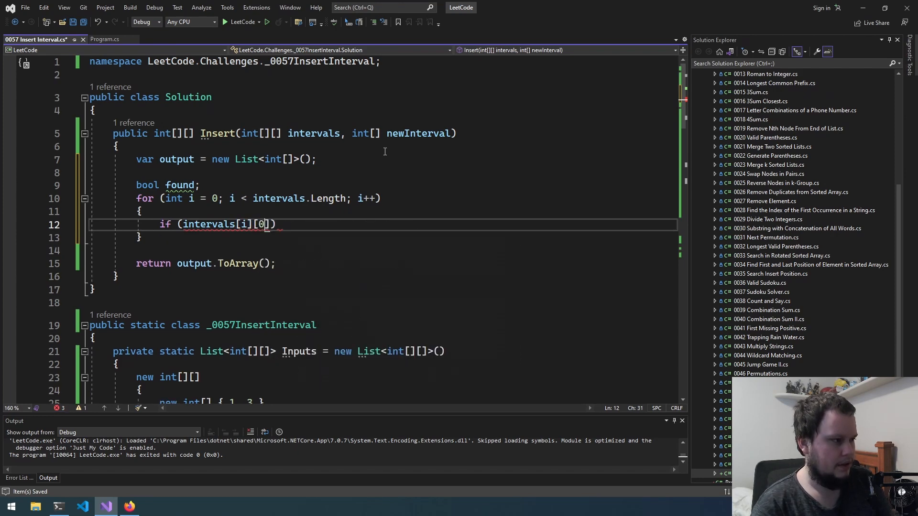
{"action": "type", "text": "< newInterval[0]"}
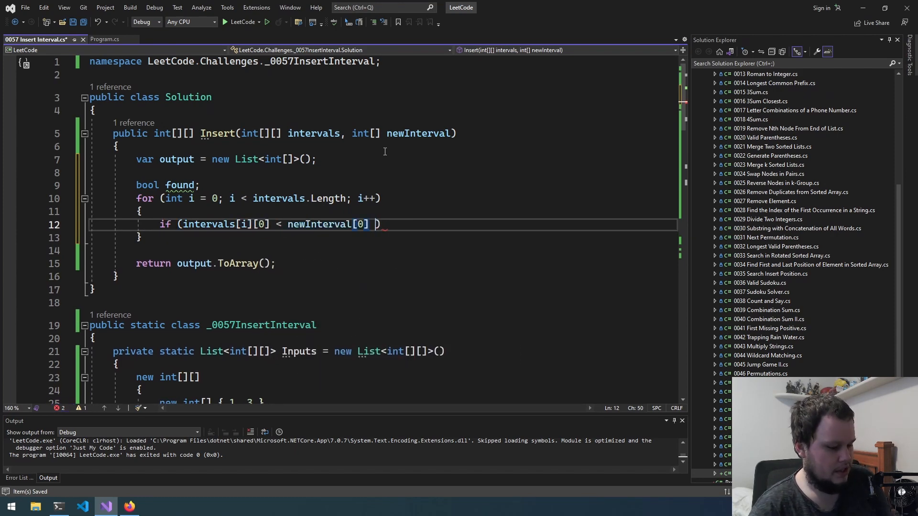
{"action": "type", "text": "&& intervals"}
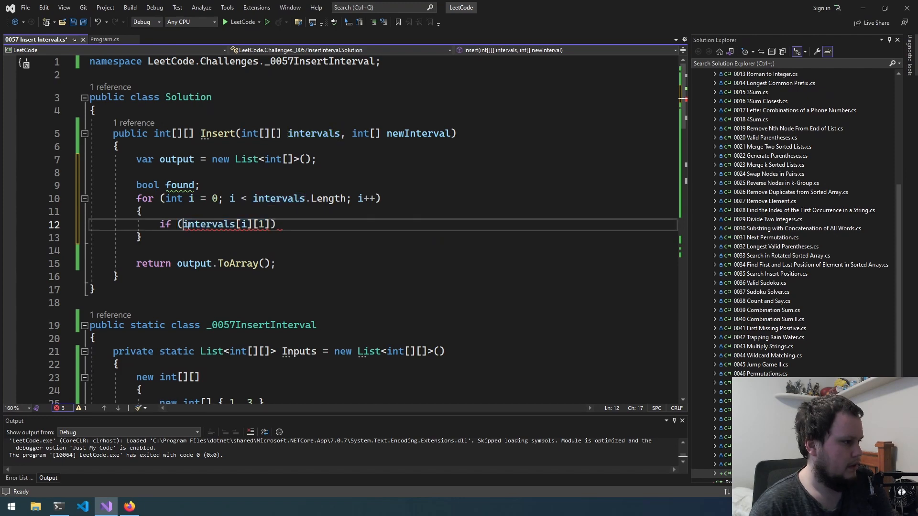
{"action": "type", "text": "< new"}
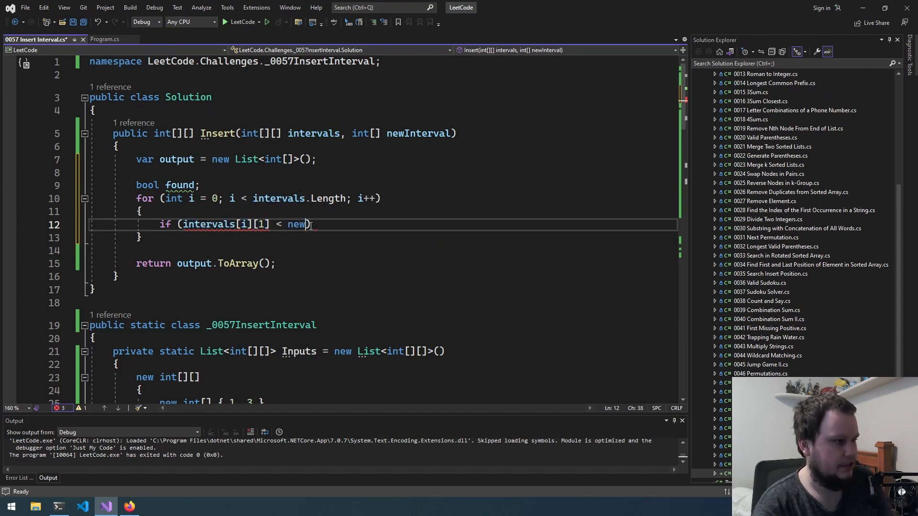
{"action": "type", "text": "Interval"}
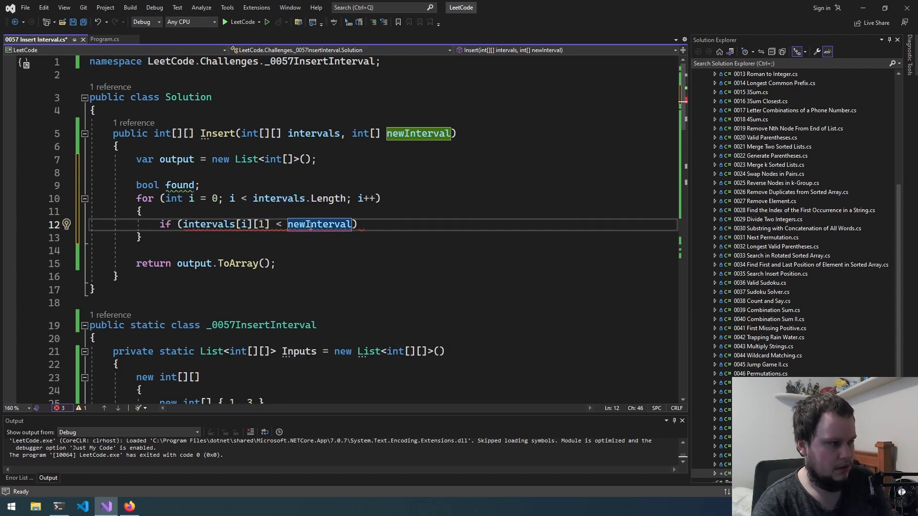
{"action": "type", "text": "[0]"}
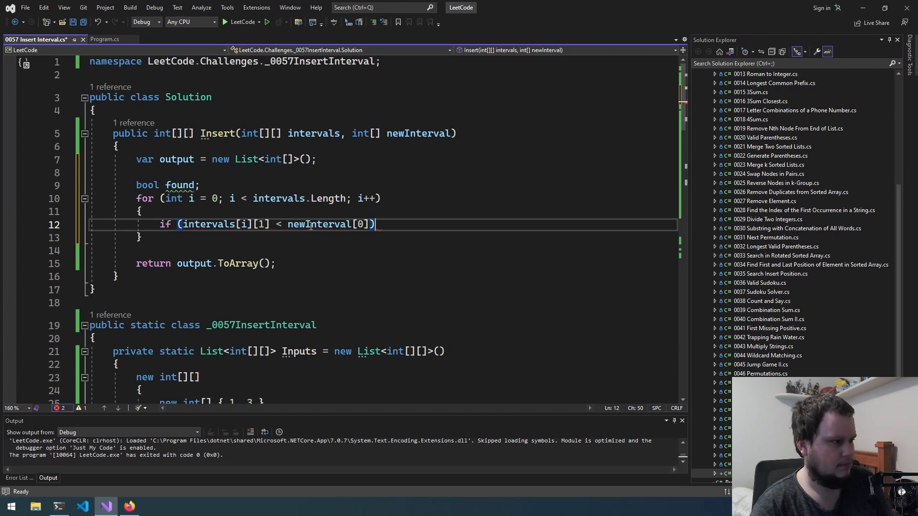
{"action": "type", "text": "output.Add"}
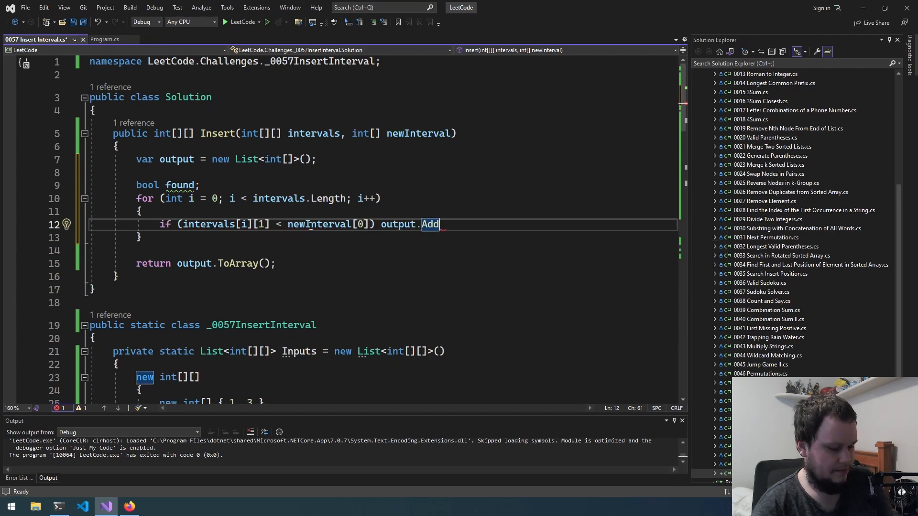
{"action": "type", "text": "(intervals[i][1]);"}
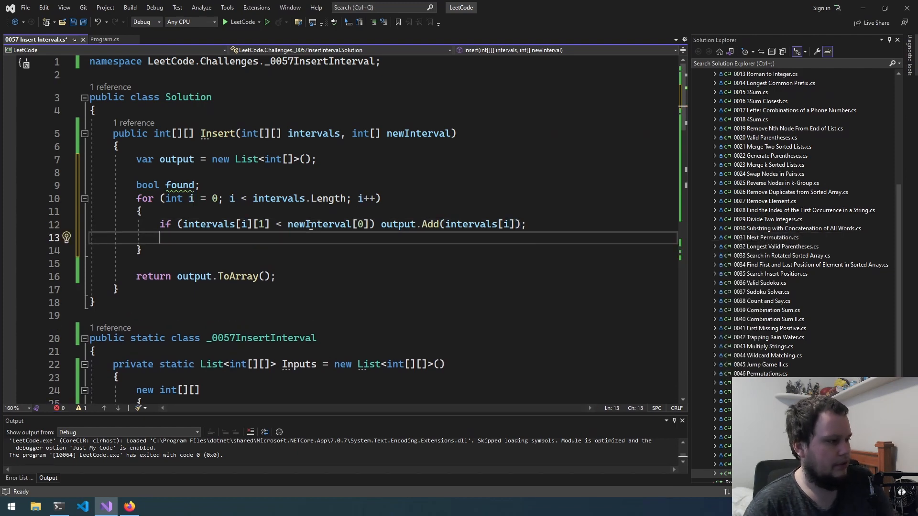
Drop the found flag and start else if (intervals[i][0] > newInterval[1]).
{"action": "type", "text": "else { found = true; break; }"}
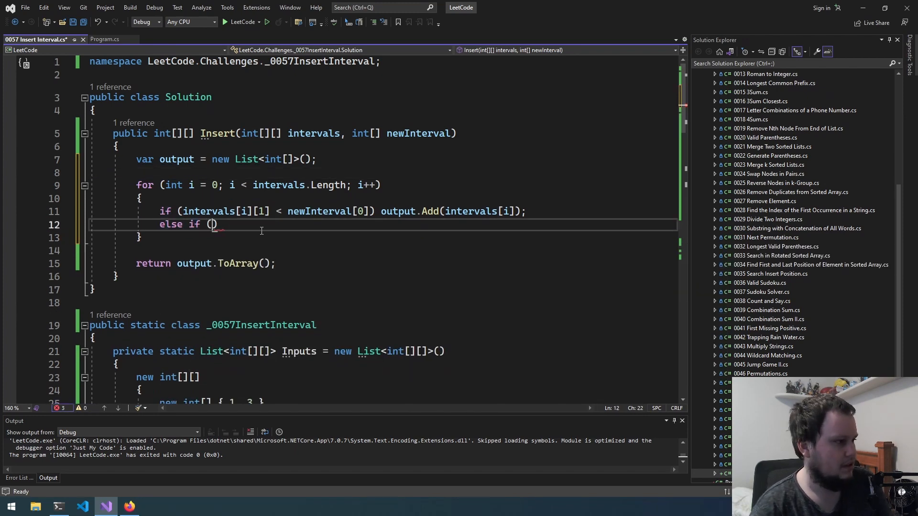
{"action": "type", "text": "intervals[i][0"}
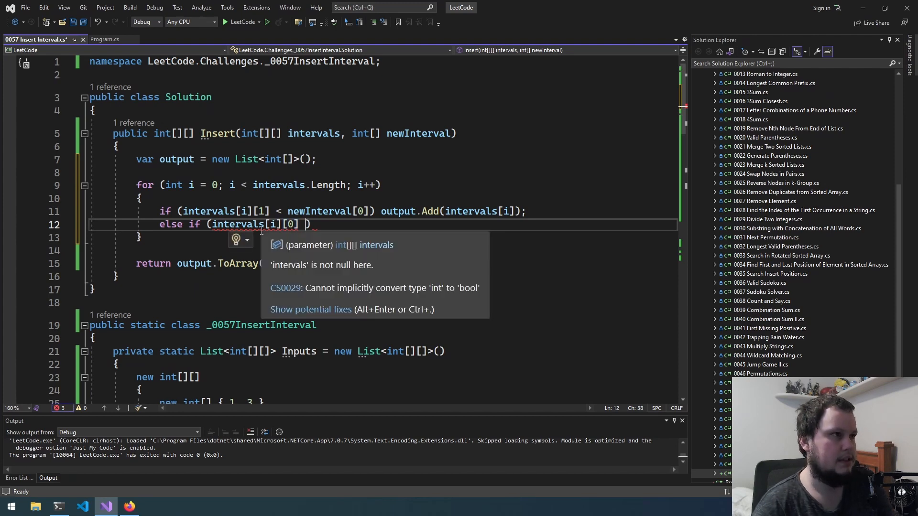
{"action": "type", "text": "> newInterval["}
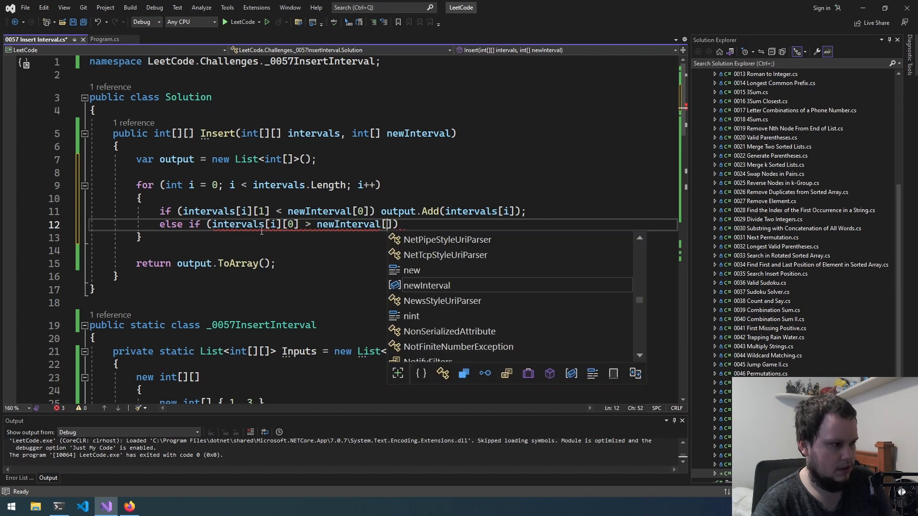
{"action": "type", "text": "1)"}
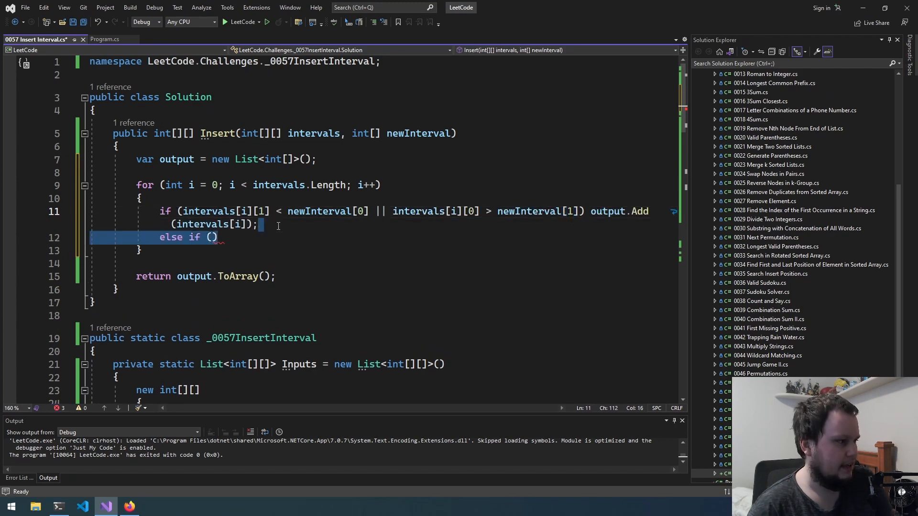
Delete the empty else-if, keeping the single ||-combined non-overlap condition.
{"action": "key", "text": "Delete"}
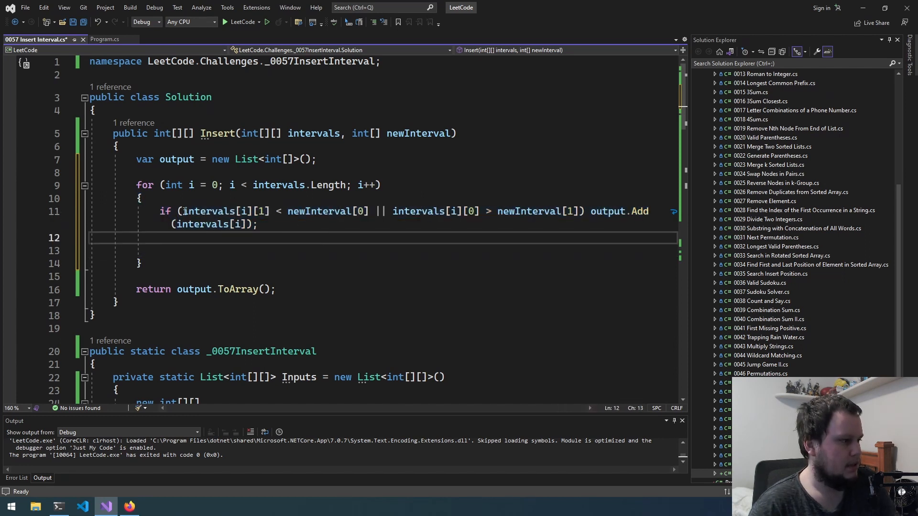
{"action": "double_click", "coordinate": [418, 210]}
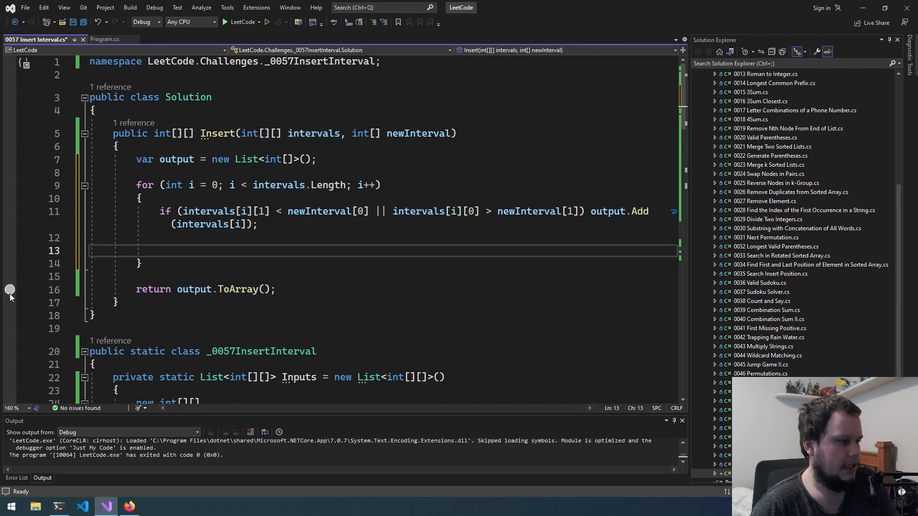
{"action": "left_click", "coordinate": [10, 289]}
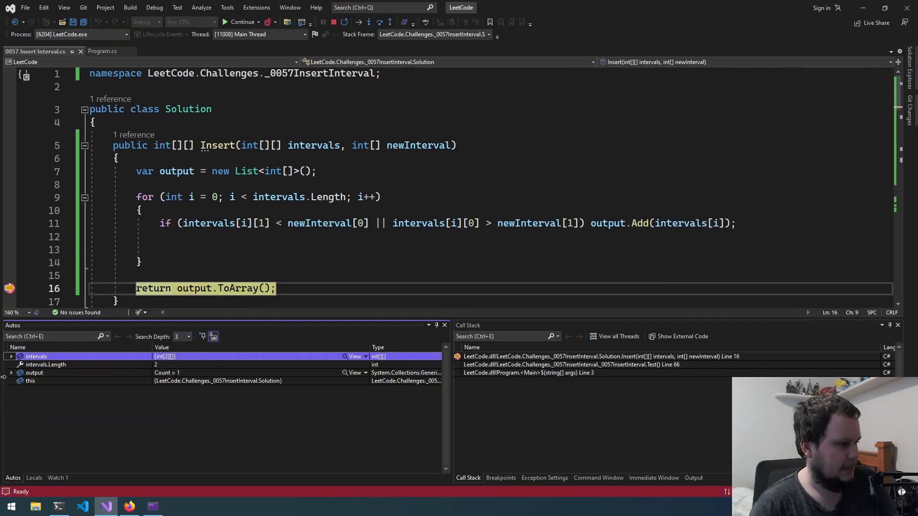
{"action": "left_click", "coordinate": [10, 373]}
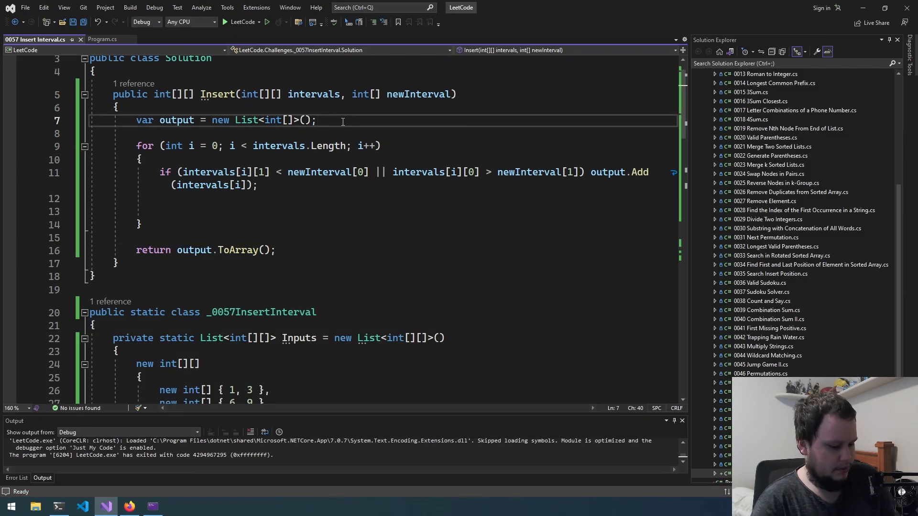
Declare int low = int.MaxValue and int high = int.MinValue above the loop.
{"action": "type", "text": "int"}
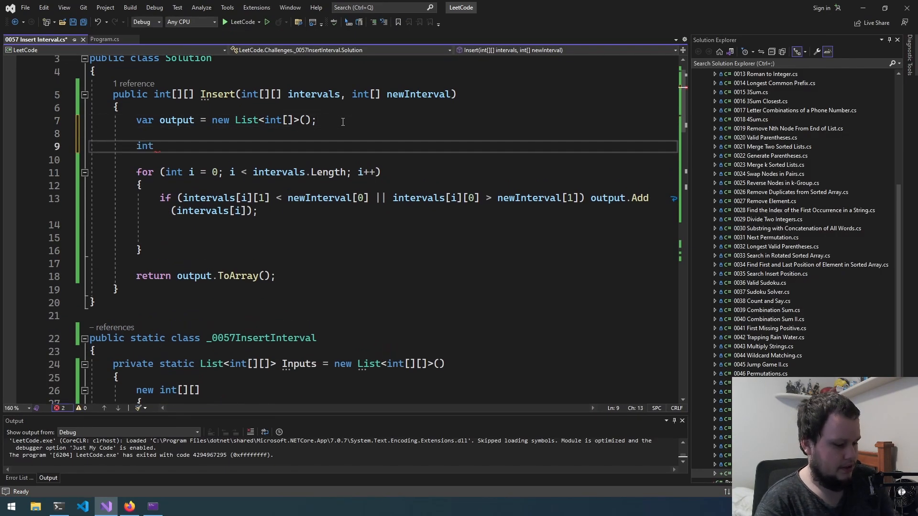
{"action": "type", "text": "Low"}
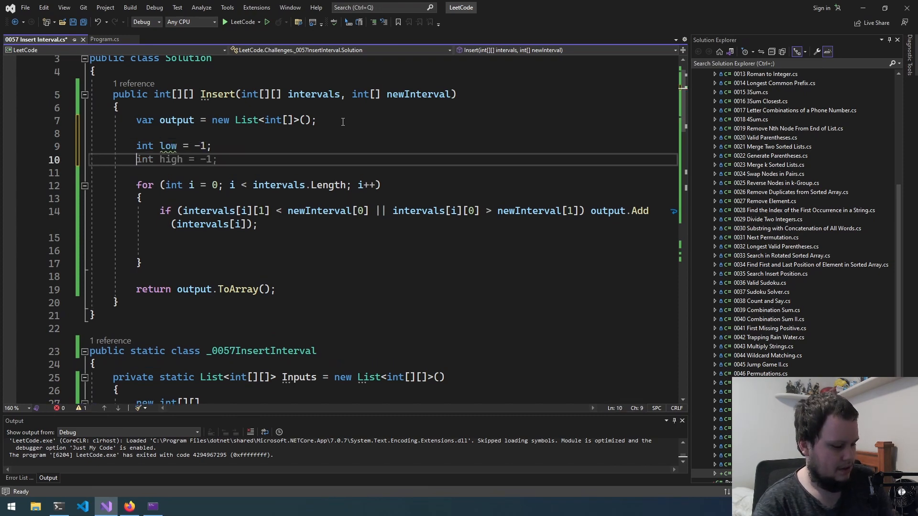
{"action": "left_click", "coordinate": [129, 506]}
{"action": "type", "text": "int"}
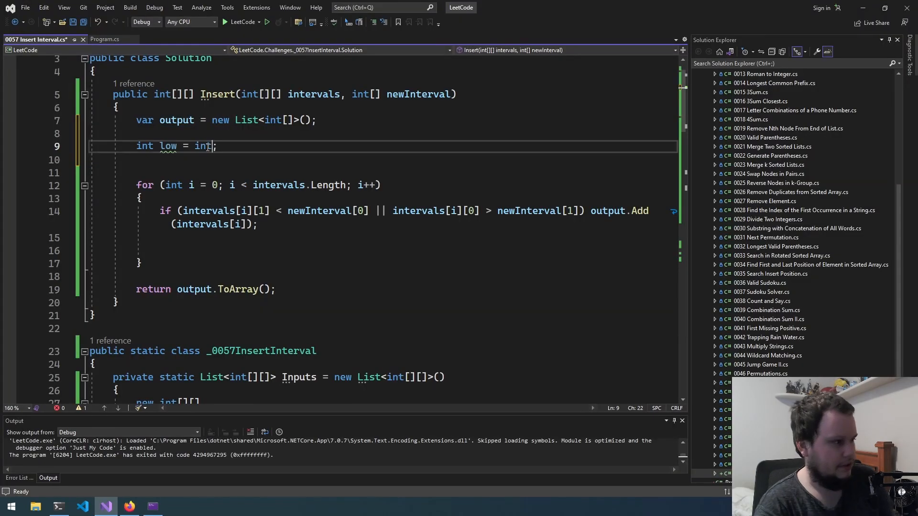
{"action": "type", "text": ".MaxValue"}
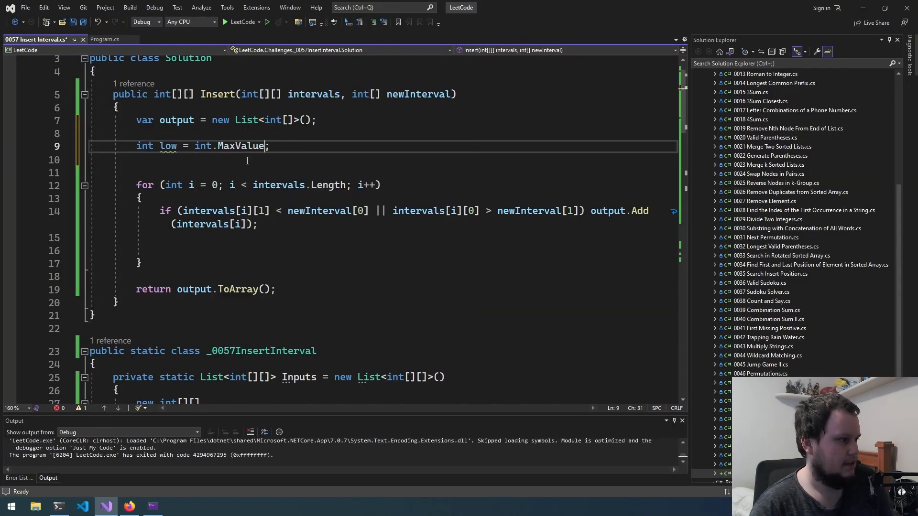
{"action": "type", "text": "int high = int.MinValue;"}
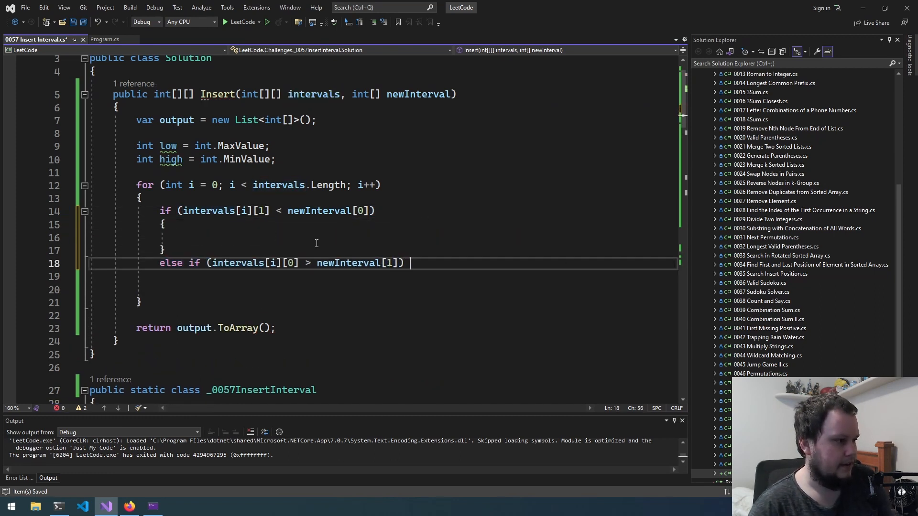
Add output.Add(intervals[i]), declare bool added = false, and add an if (!added) block.
{"action": "type", "text": "output.Add(intervals[i])"}
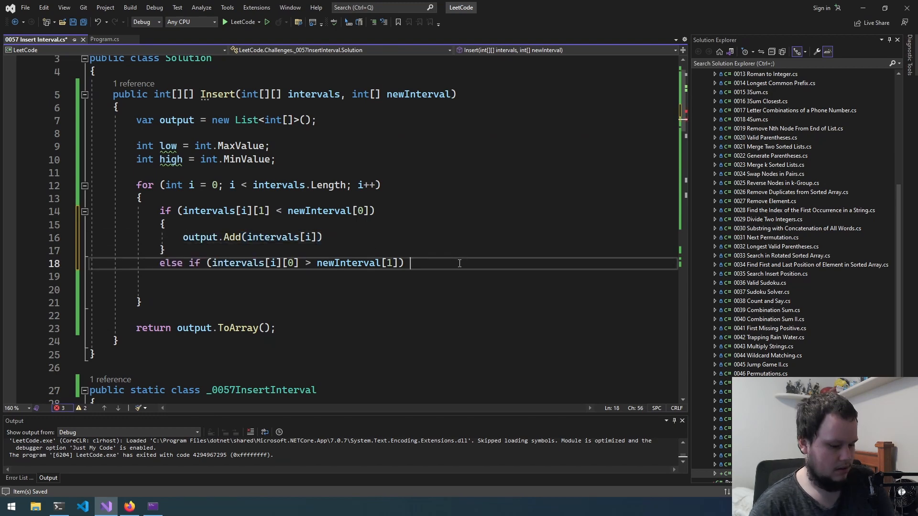
{"action": "type", "text": "bool"}
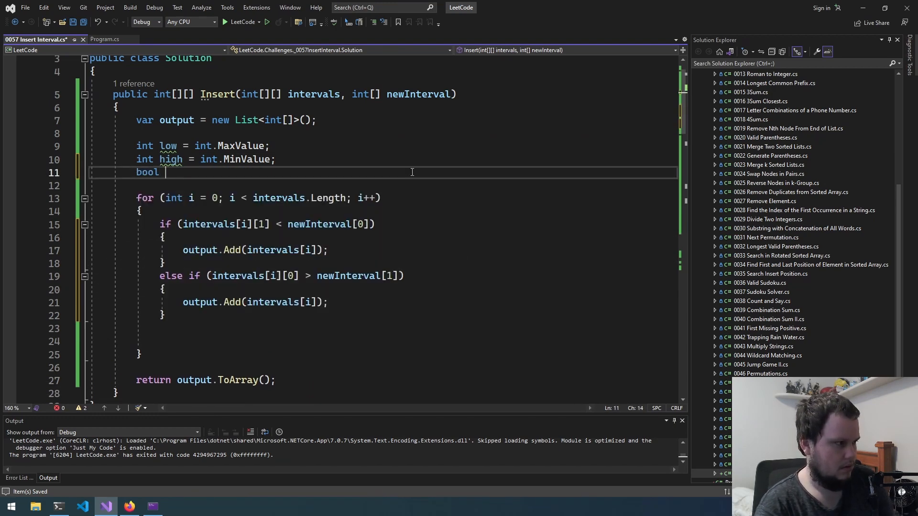
{"action": "type", "text": "added = false;"}
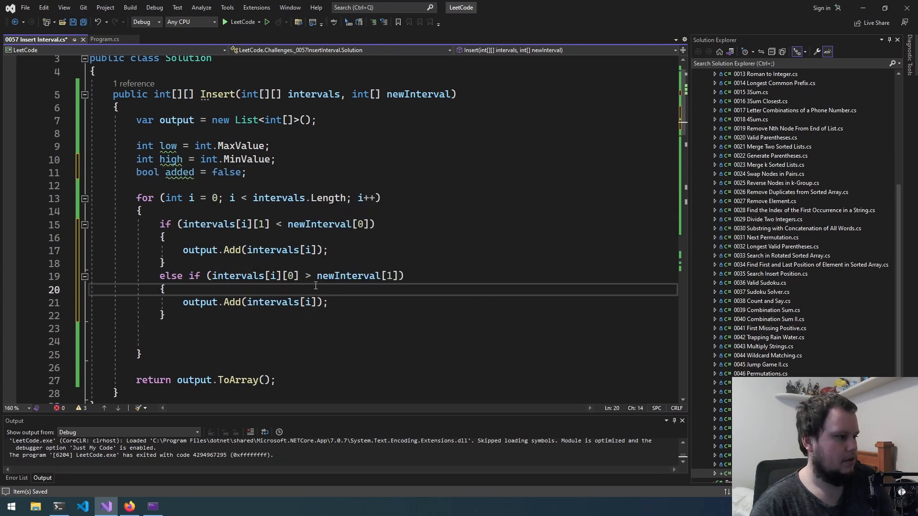
{"action": "type", "text": "if"}
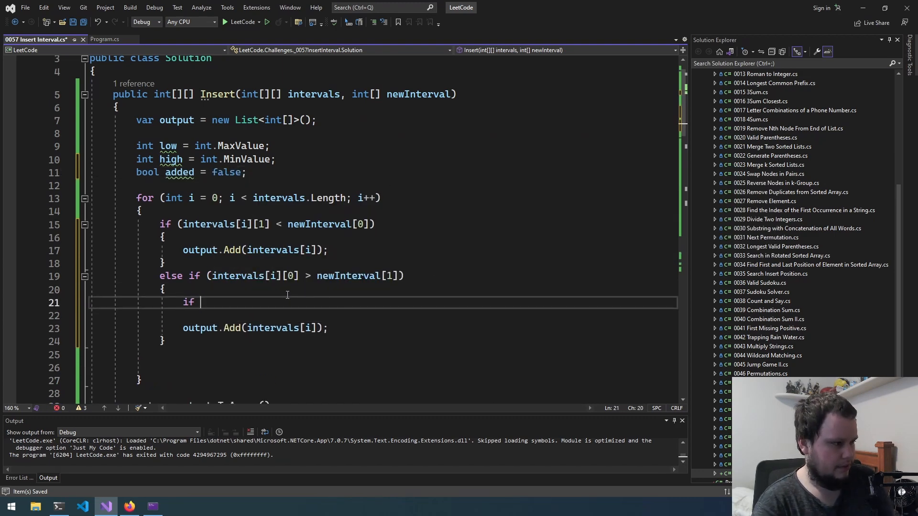
{"action": "type", "text": "(!a)"}
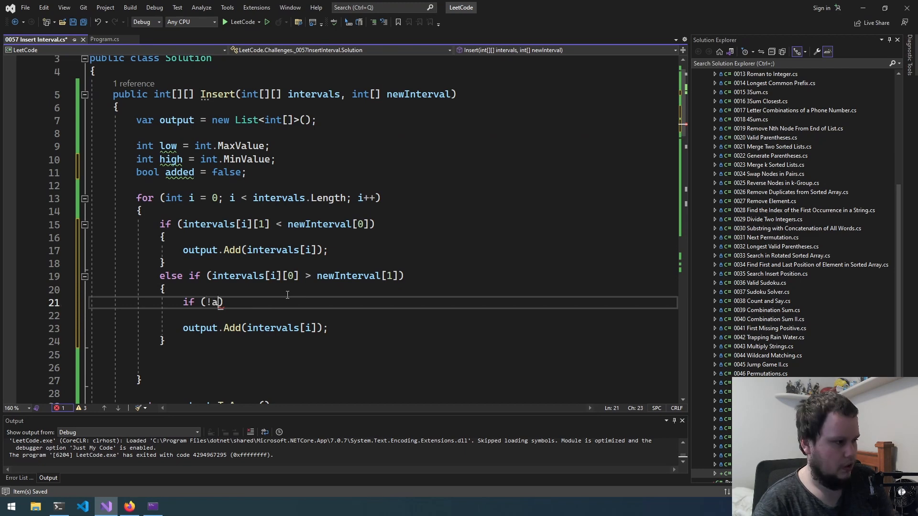
{"action": "key", "text": "enter"}
{"action": "type", "text": "added = tr"}
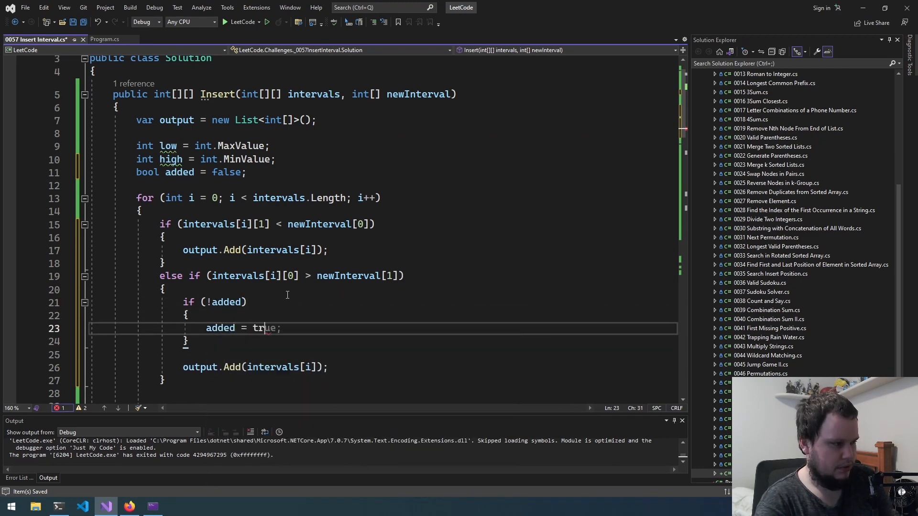
{"action": "key", "text": "enter"}
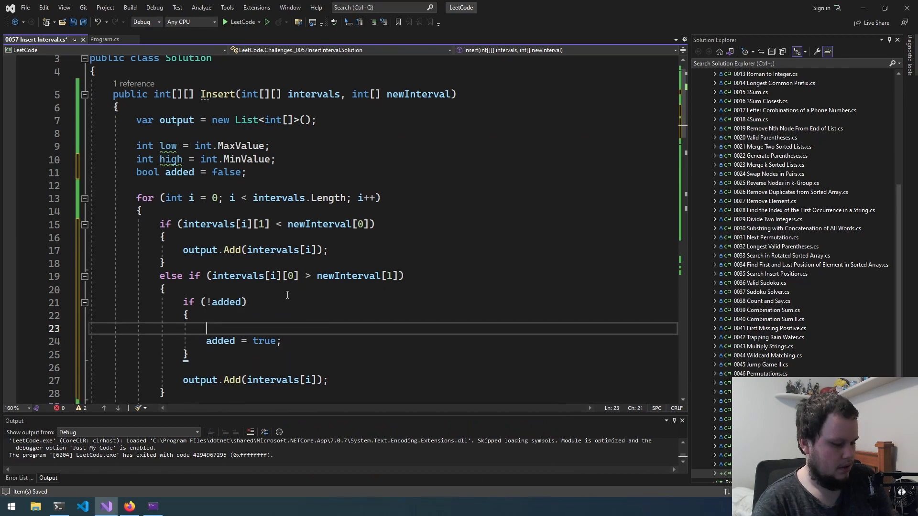
Add if (low < int.MaxValue) adding new int[] {low, high}, else adding newInterval.
{"action": "type", "text": "if (low"}
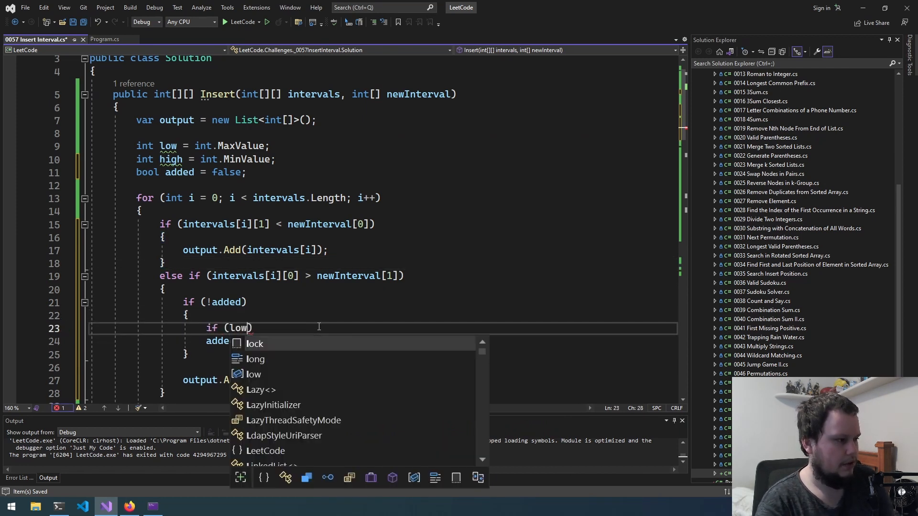
{"action": "type", "text": "< high"}
{"action": "type", "text": "output.Add(new int["}
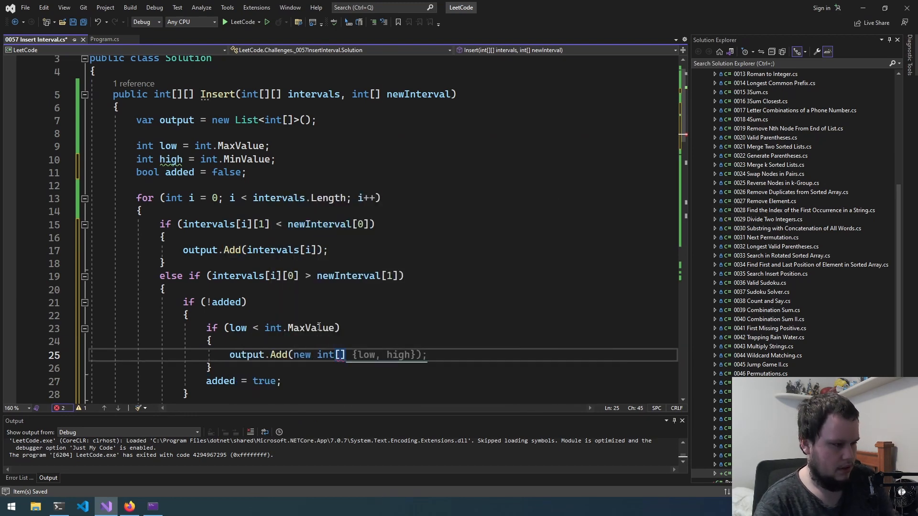
{"action": "type", "text": "e"}
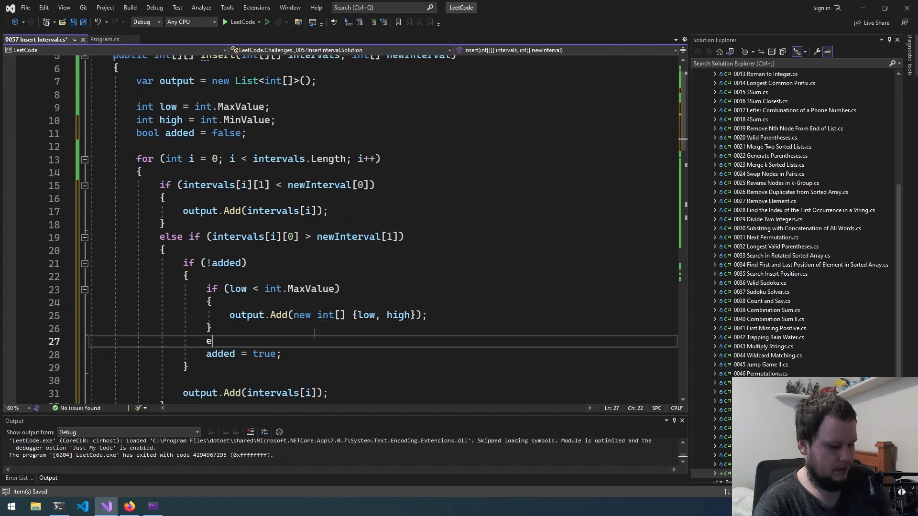
{"action": "type", "text": "lse"}
{"action": "type", "text": "if ("}
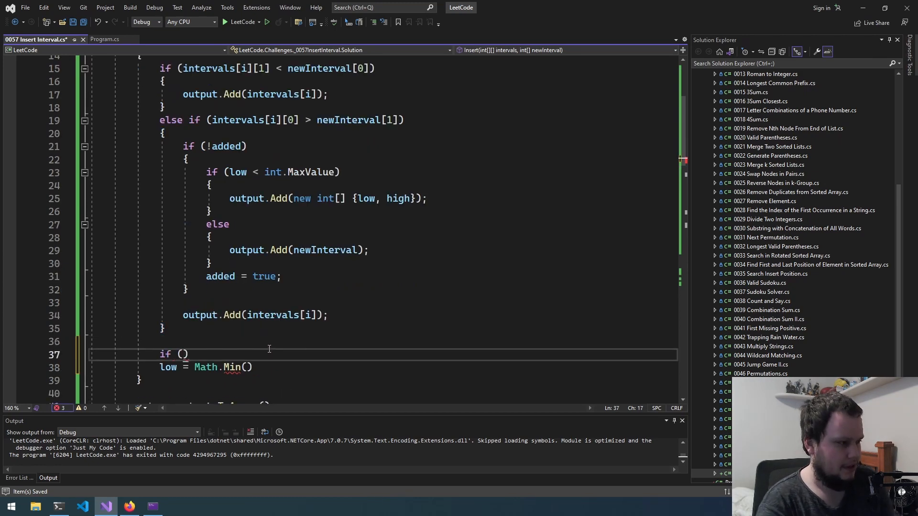
Add an if (low == int.MaxValue) block assigning low from the interval starts via Math.Min.
{"action": "type", "text": "low == ma"}
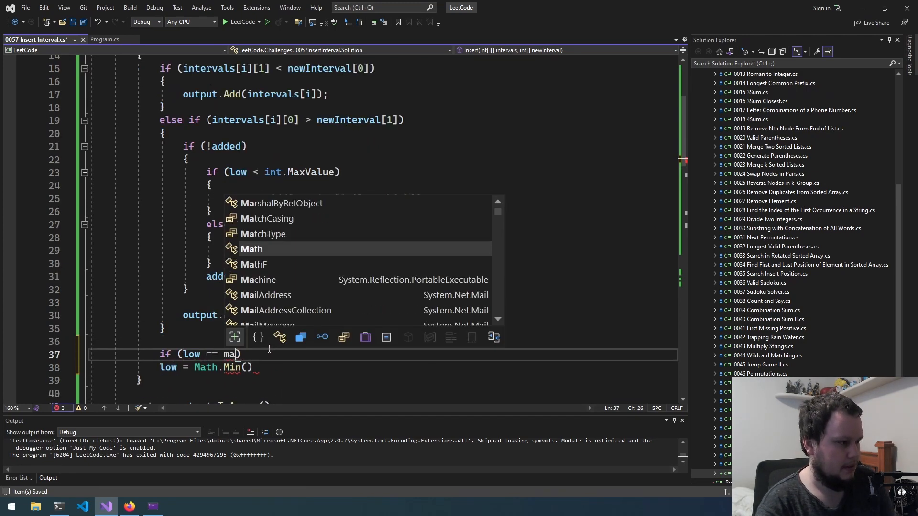
{"action": "type", "text": "int.MaxValue"}
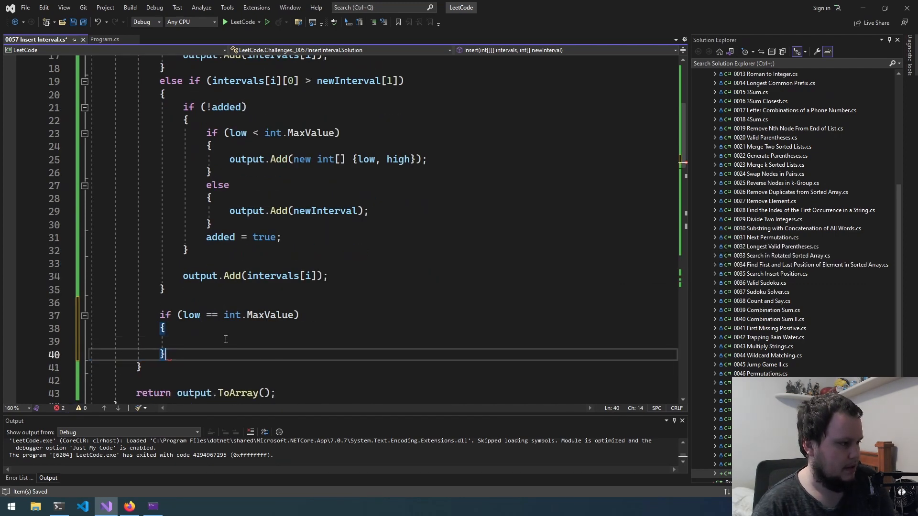
{"action": "type", "text": "low = Math.Min("}
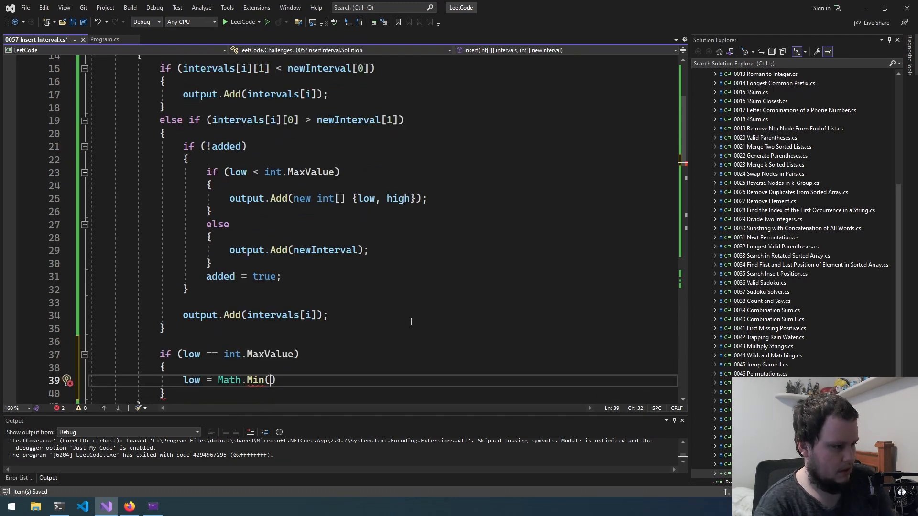
{"action": "type", "text": "newInterval"}
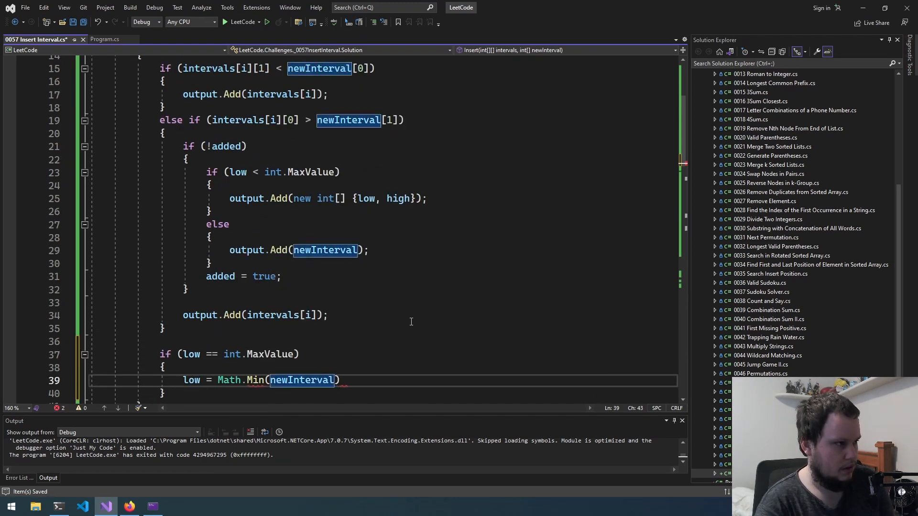
{"action": "type", "text": "[0],"}
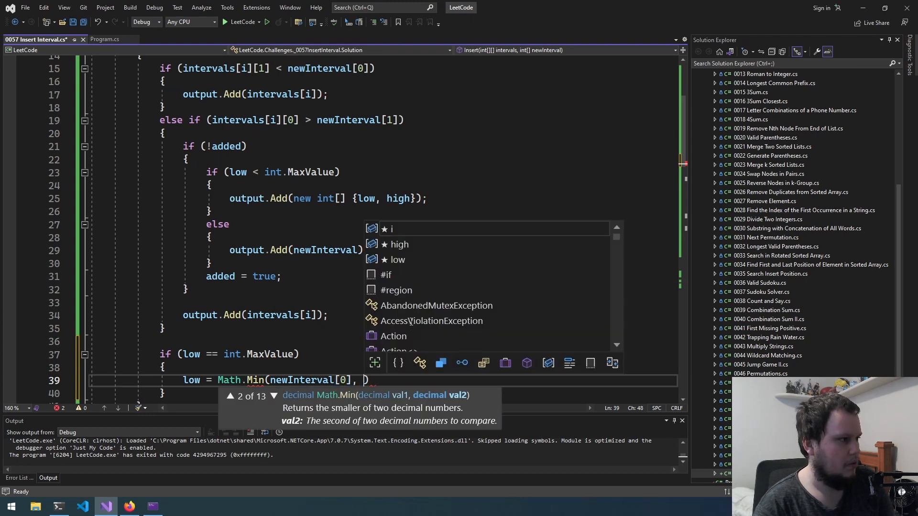
{"action": "type", "text": "intervals[i"}
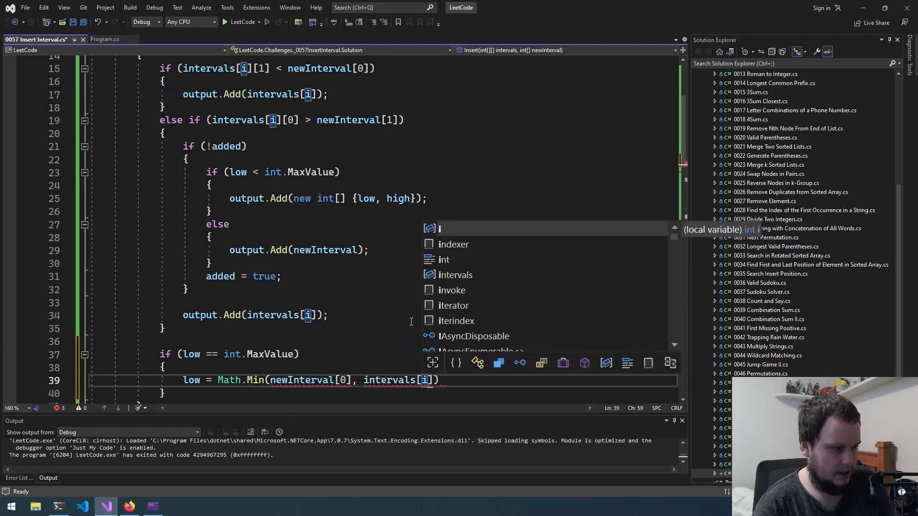
{"action": "type", "text": "[0];"}
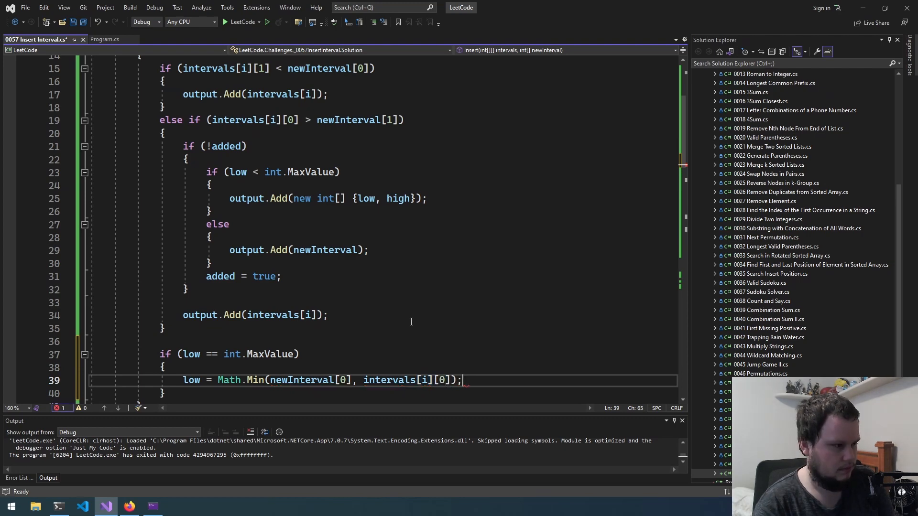
{"action": "type", "text": "else"}
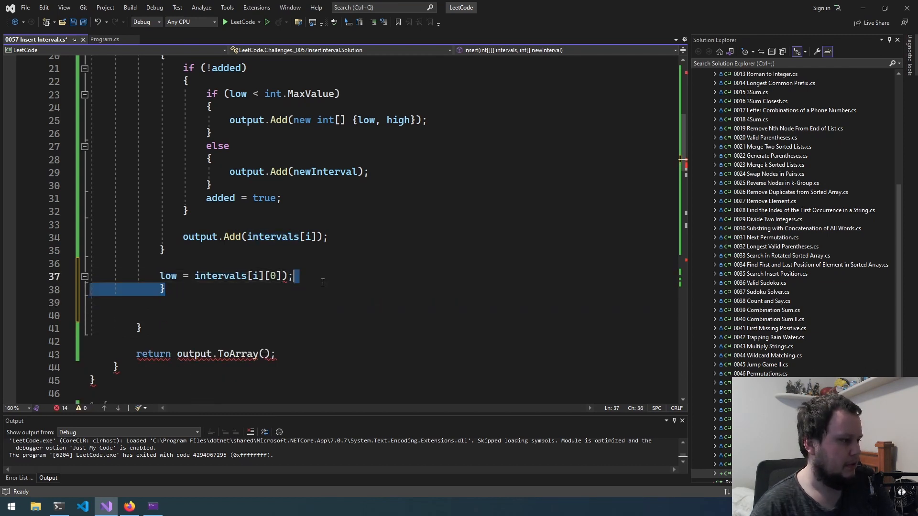
Set low = intervals[i][0] only when low == int.MaxValue.
{"action": "type", "text": "i"}
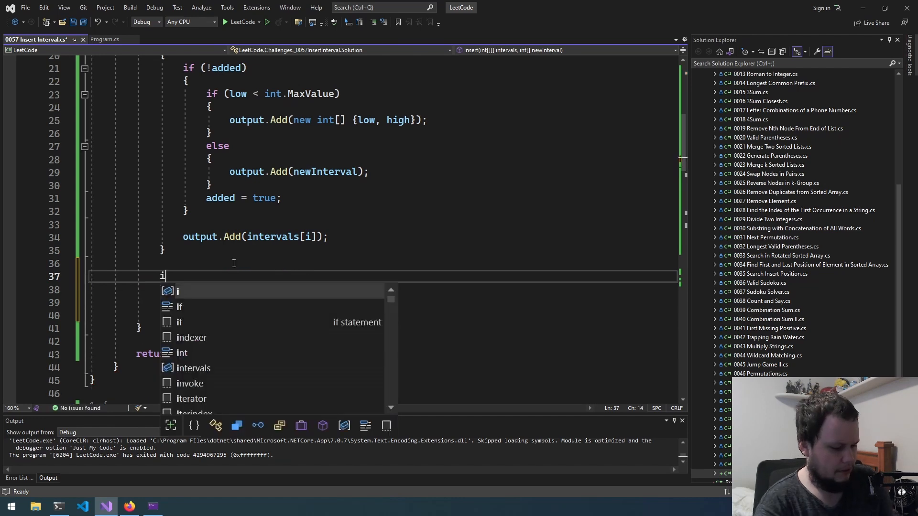
{"action": "type", "text": "if (low ="}
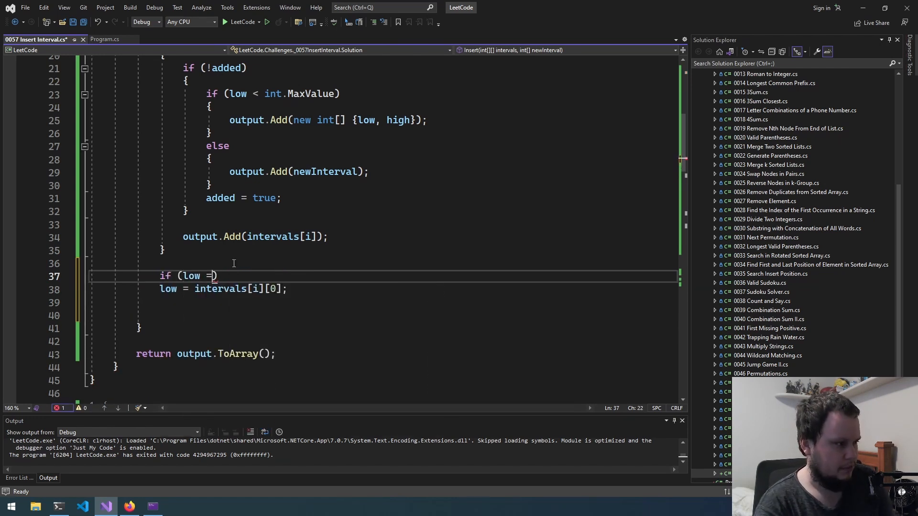
{"action": "type", "text": "= int.MaxValue"}
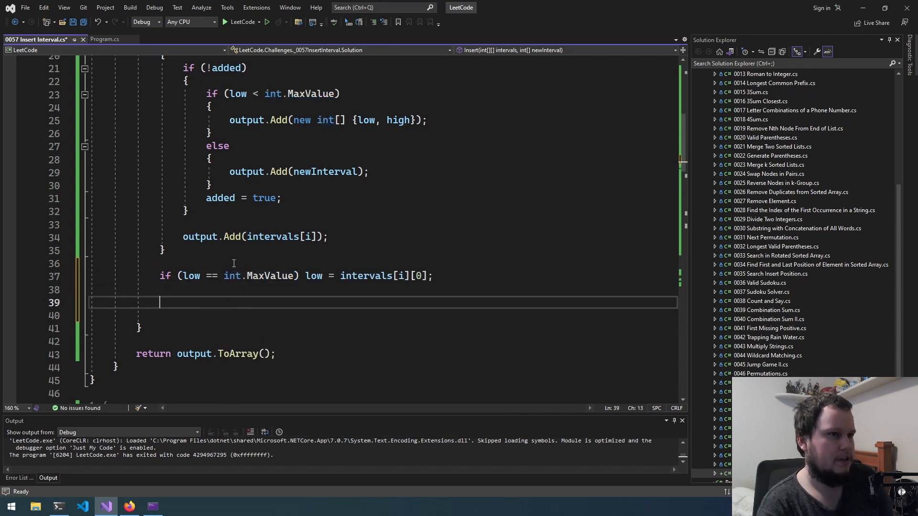
Set high = Math.Max(newInterval[1], intervals[i][1]) and run the program.
{"action": "type", "text": "high = math.Max(high, intervals[i][1]);"}
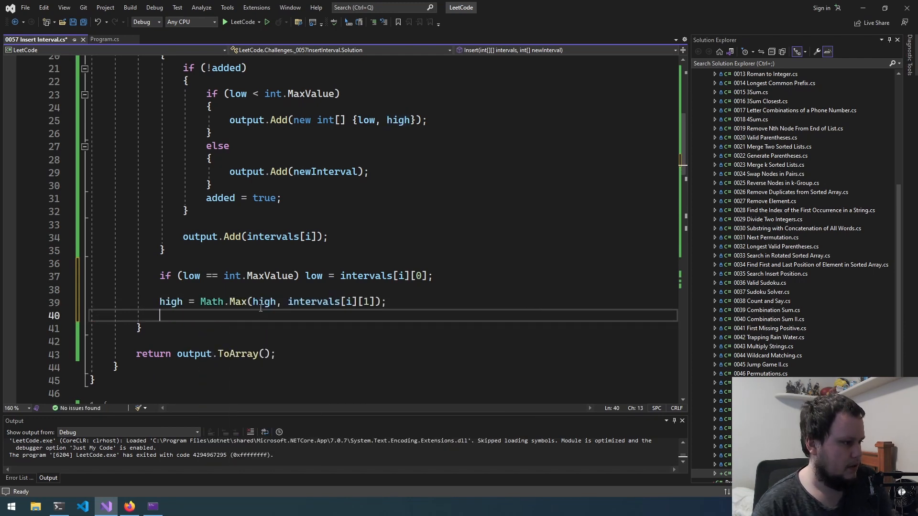
{"action": "type", "text": "newInterval"}
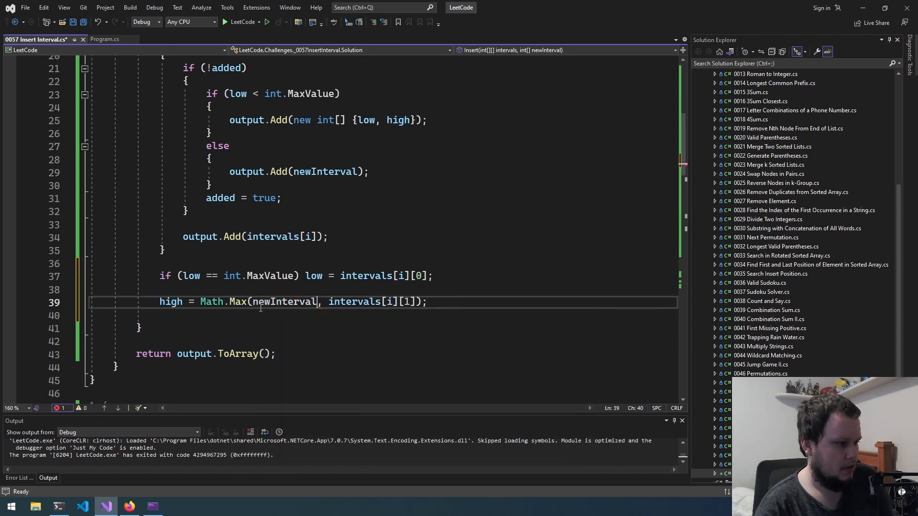
{"action": "type", "text": "[1]"}
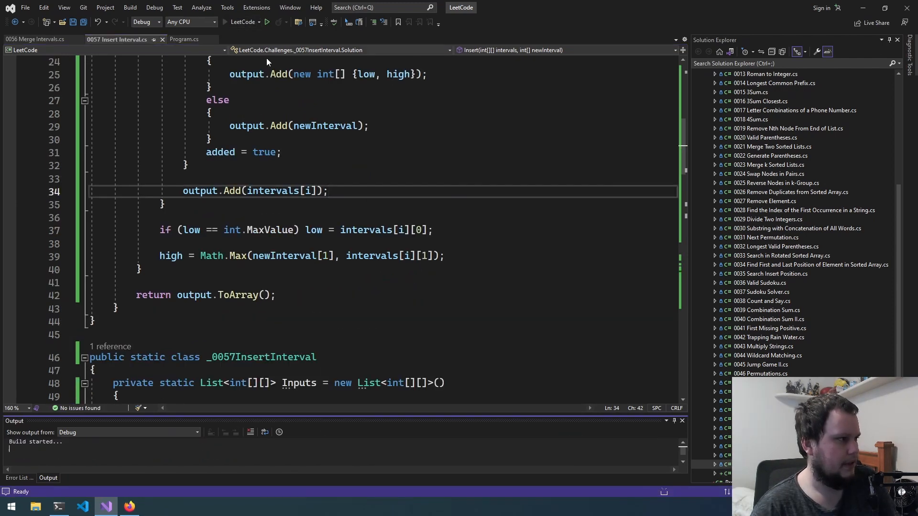
{"action": "left_click", "coordinate": [266, 22]}
{"action": "type", "text": "continue;"}
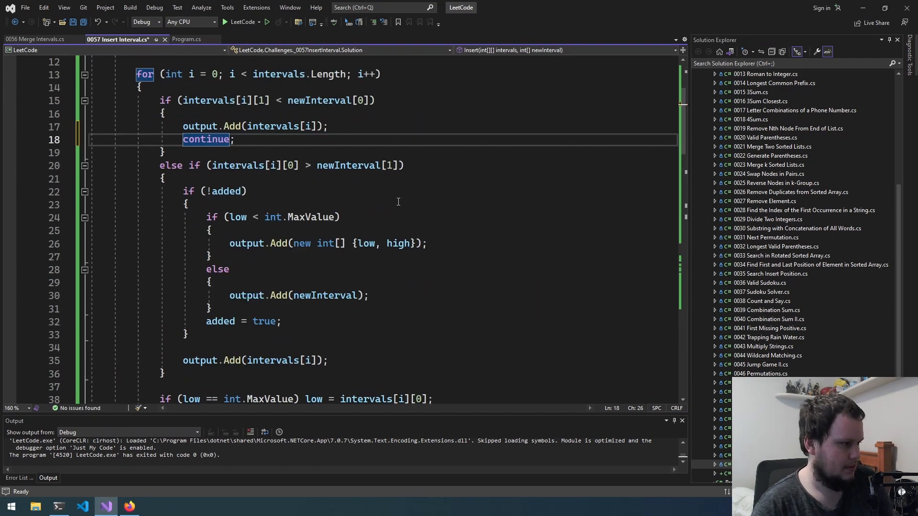
Add continue; after output.Add in both branches, rerun, and select the method code.
{"action": "type", "text": "c"}
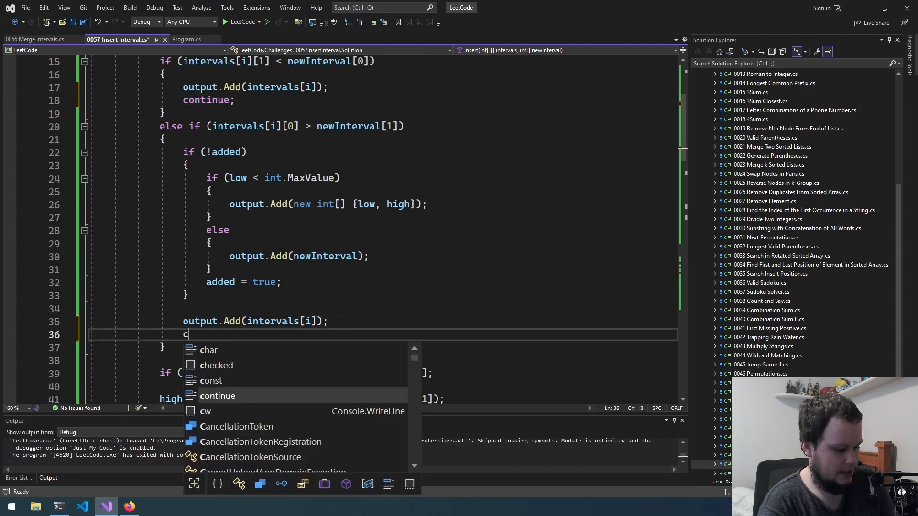
{"action": "type", "text": "ontinue;"}
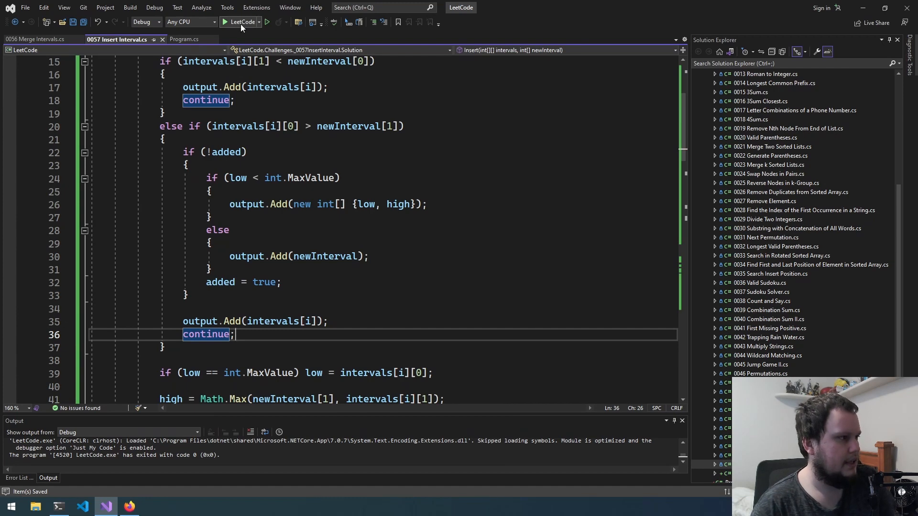
{"action": "left_click", "coordinate": [225, 22]}
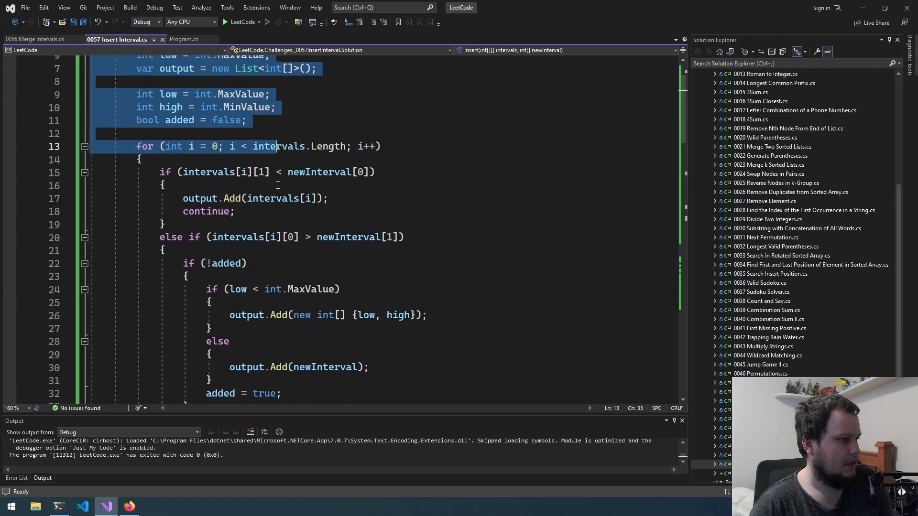
{"action": "scroll", "scroll_direction": "down", "scroll_amount": 3}
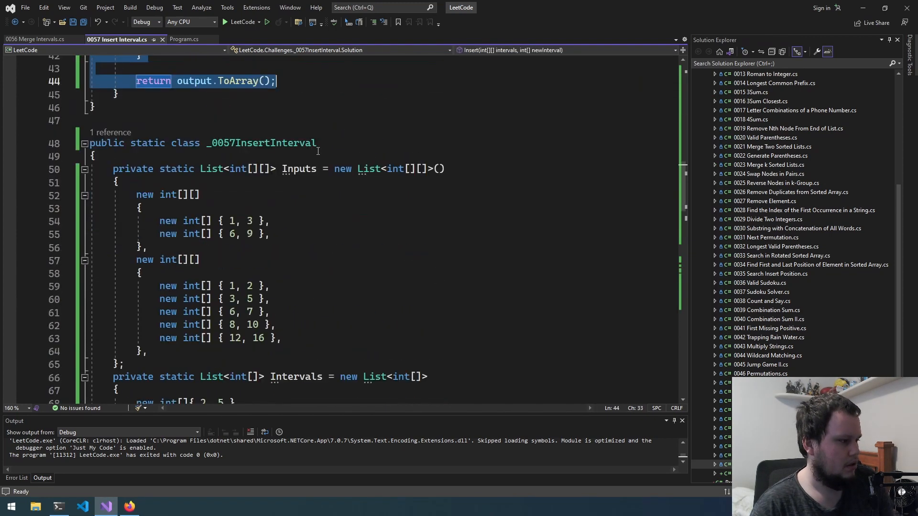
{"action": "left_click", "coordinate": [129, 507]}
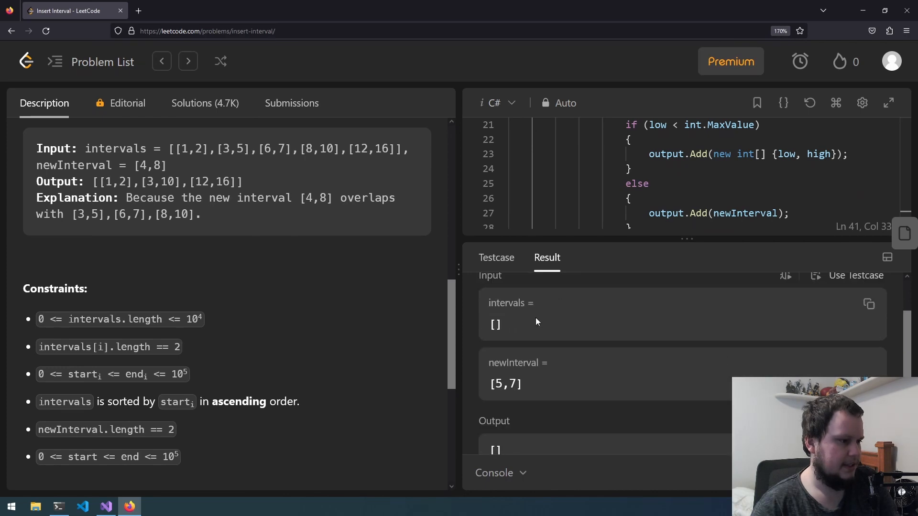
{"action": "mouse_move", "coordinate": [572, 325]}
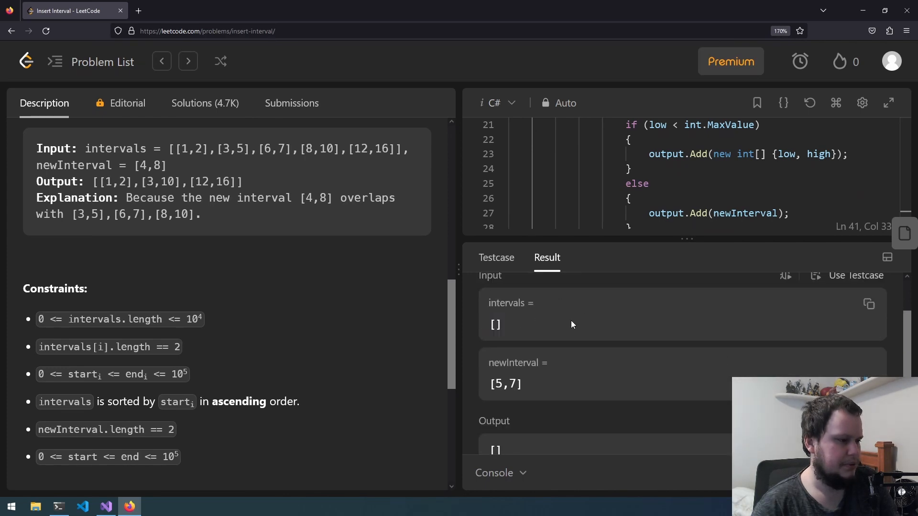
{"action": "mouse_move", "coordinate": [588, 340]}
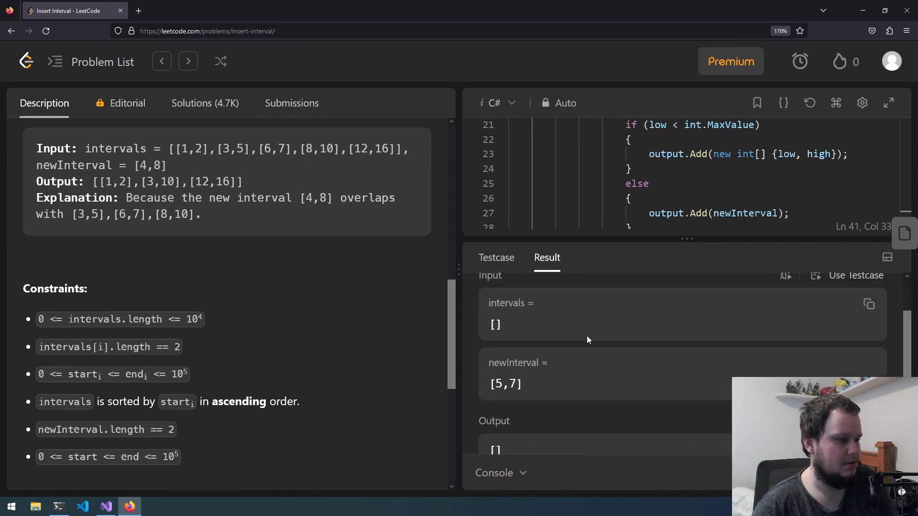
Run the pasted code on LeetCode's empty intervals with [5,7] test.
{"action": "left_click", "coordinate": [105, 506]}
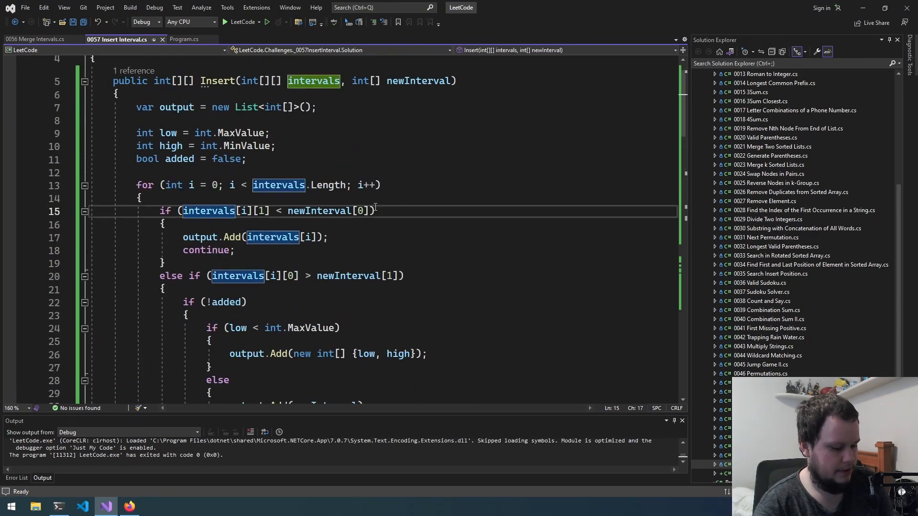
Remove 'newInterval.Length < 2 ||' from line 15 after reviewing the failing empty-intervals input.
{"action": "type", "text": "newin"}
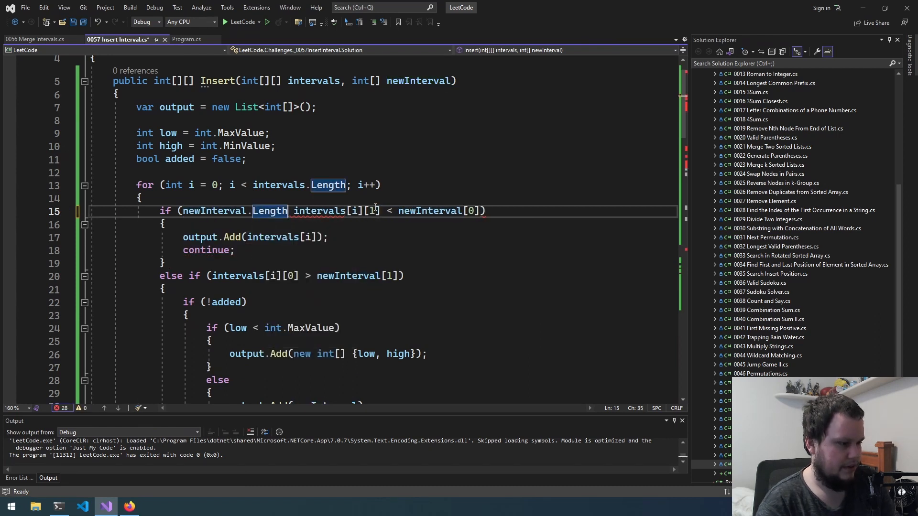
{"action": "type", "text": "< 2 ||"}
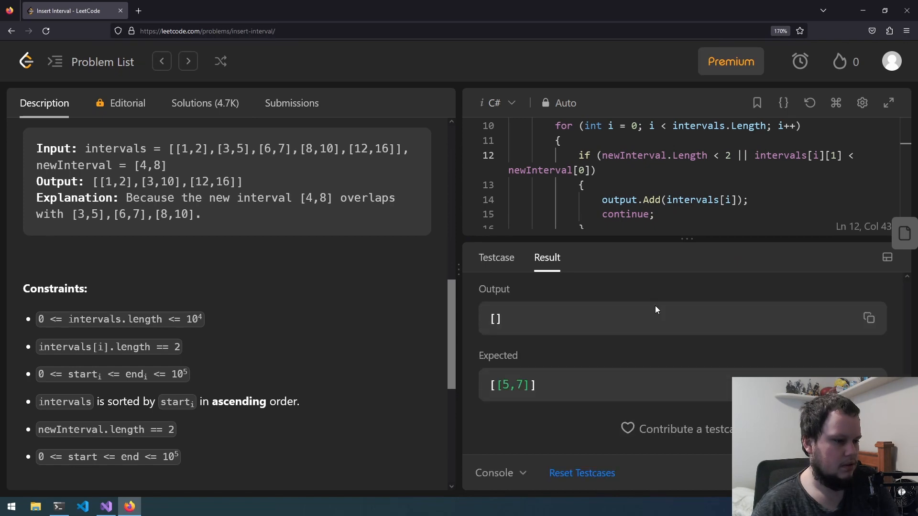
{"action": "left_click", "coordinate": [659, 295]}
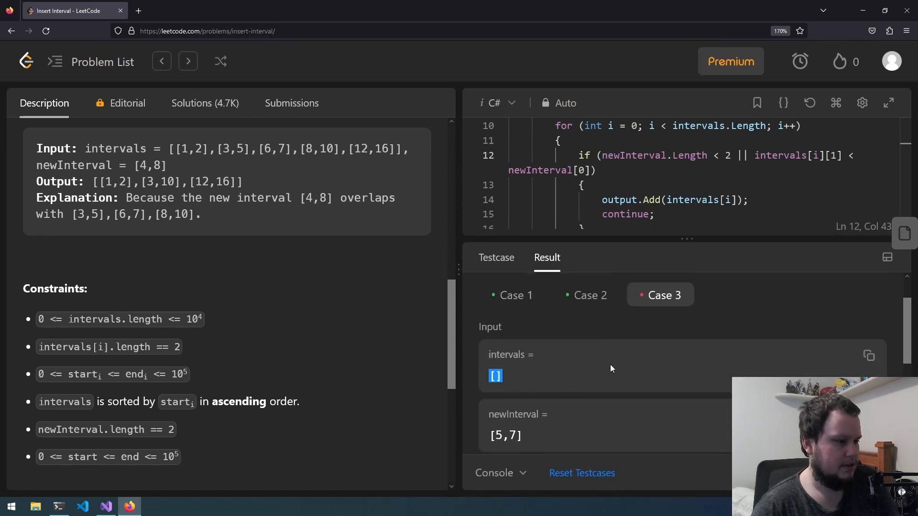
{"action": "left_click", "coordinate": [105, 506]}
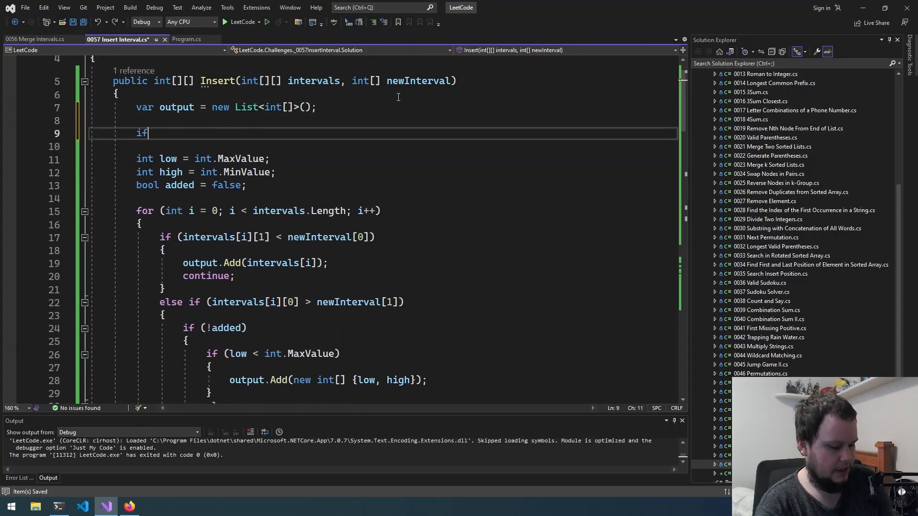
Guard Insert with an intervals-length check that returns an array containing newInterval.
{"action": "type", "text": "(intervals.Length > 0 ) {"}
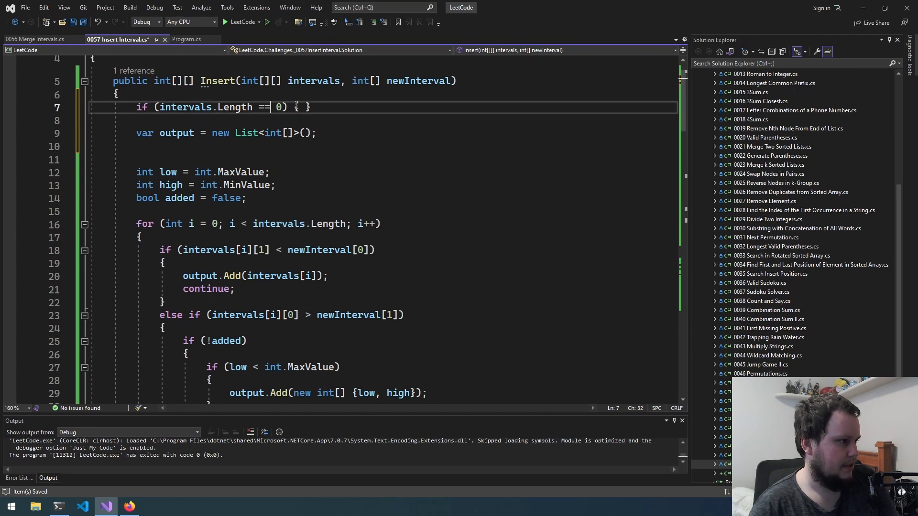
{"action": "type", "text": "return"}
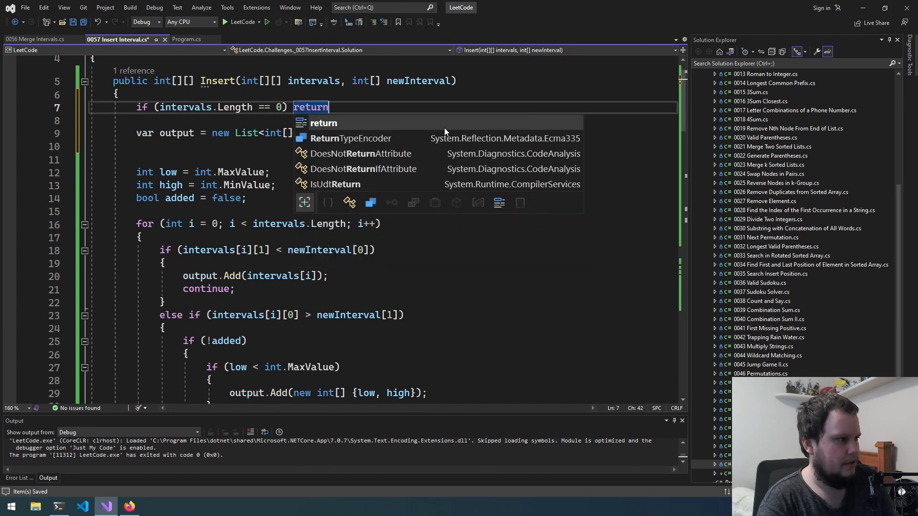
{"action": "type", "text": "new int[0];"}
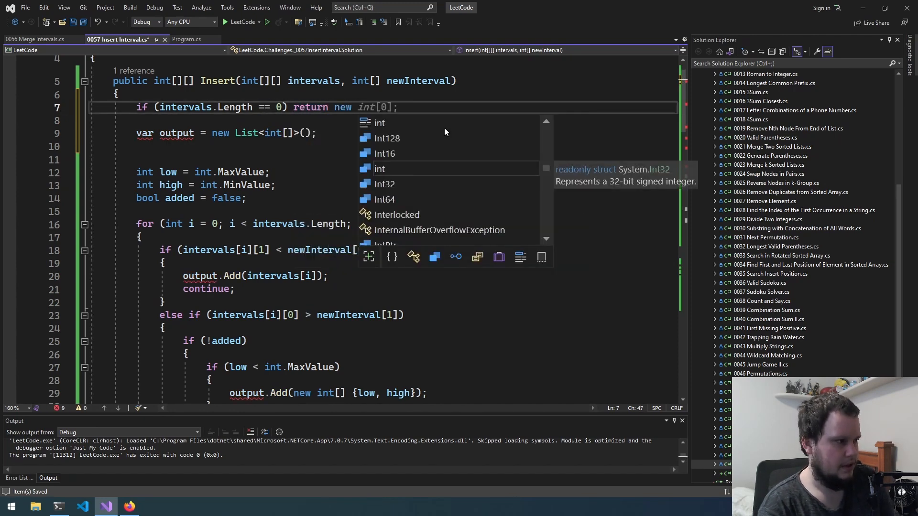
{"action": "type", "text": "{ 0 }"}
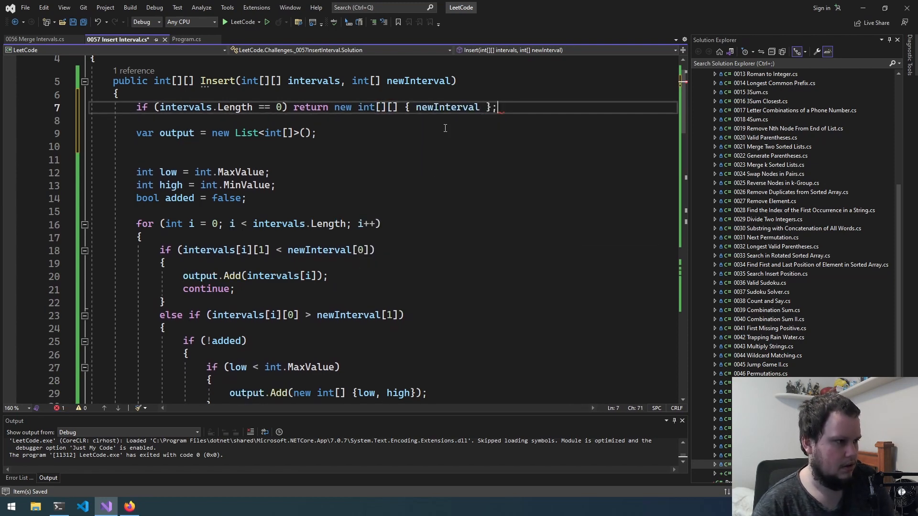
{"action": "left_click", "coordinate": [130, 506]}
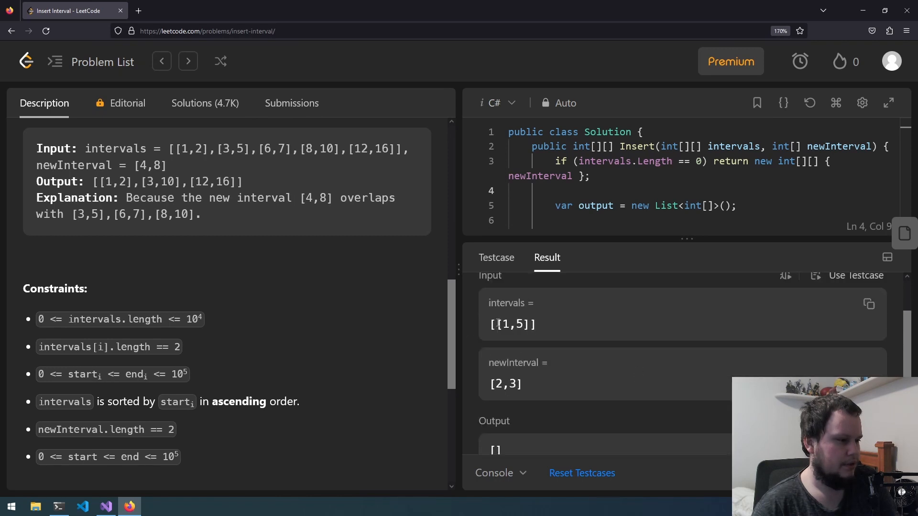
Scroll the LeetCode result to the failing [[1,5]], [2,3] input.
{"action": "scroll", "scroll_direction": "down", "scroll_amount": 3}
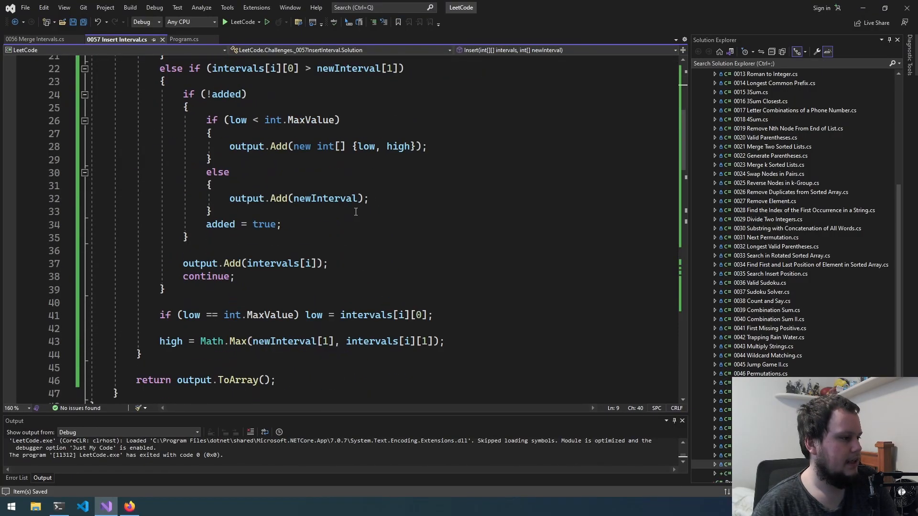
Begin an 'if (i + 1 == intervals.Length)' check below the high assignment.
{"action": "scroll", "scroll_direction": "up", "scroll_amount": 3}
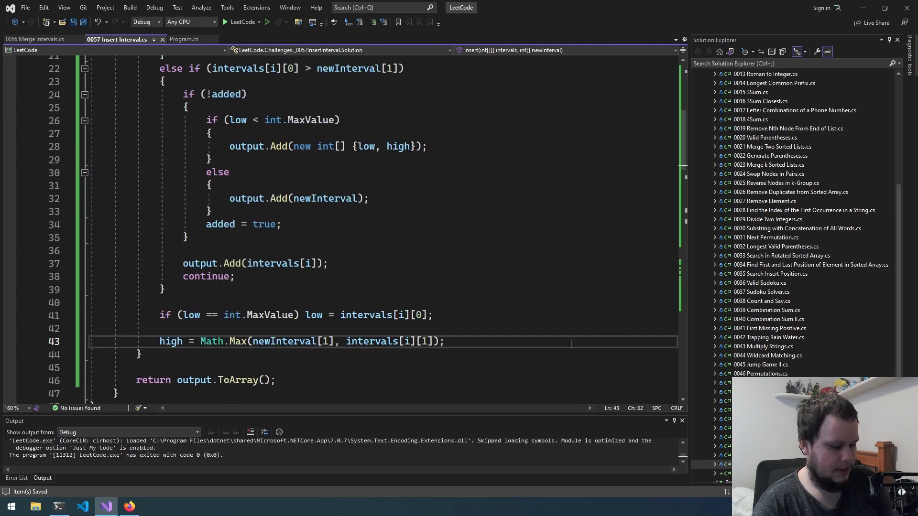
{"action": "type", "text": "if (i < intervals.Length - 1) {"}
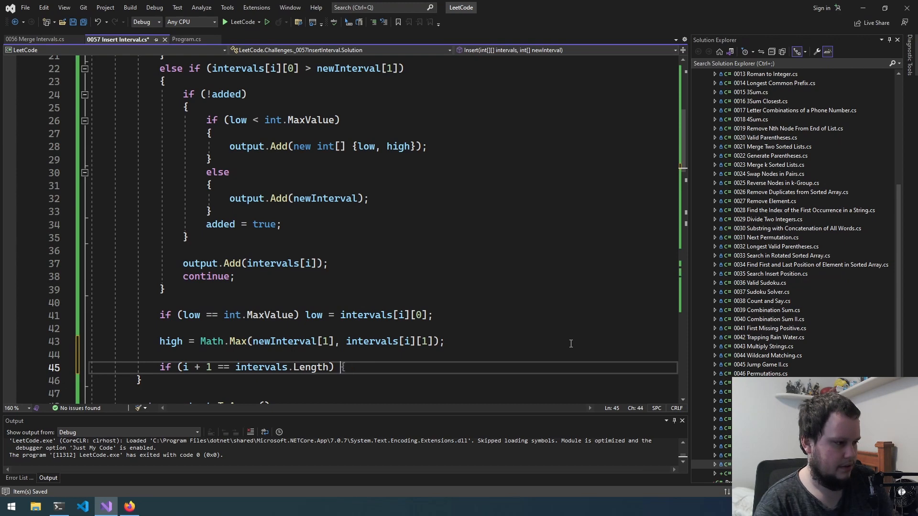
{"action": "left_click", "coordinate": [129, 507]}
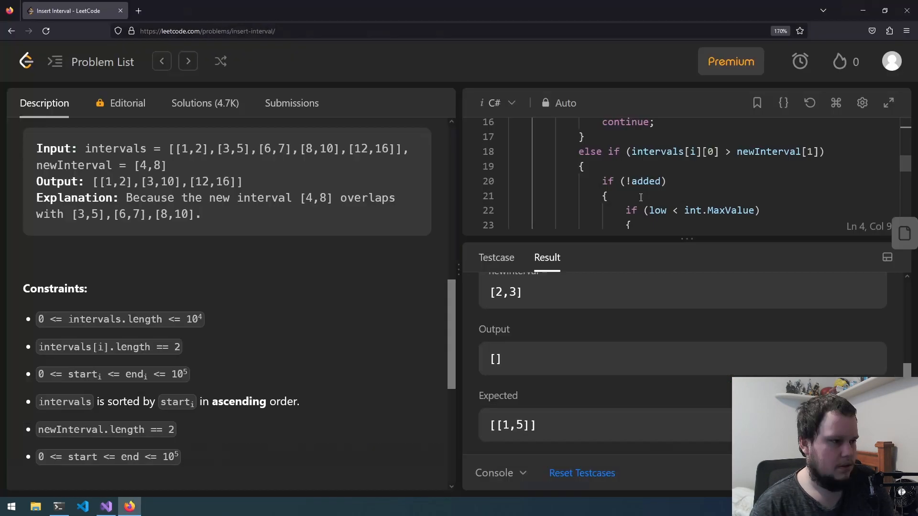
Compare LeetCode's empty output with the expected [[1,5]].
{"action": "scroll", "scroll_direction": "down", "scroll_amount": 3}
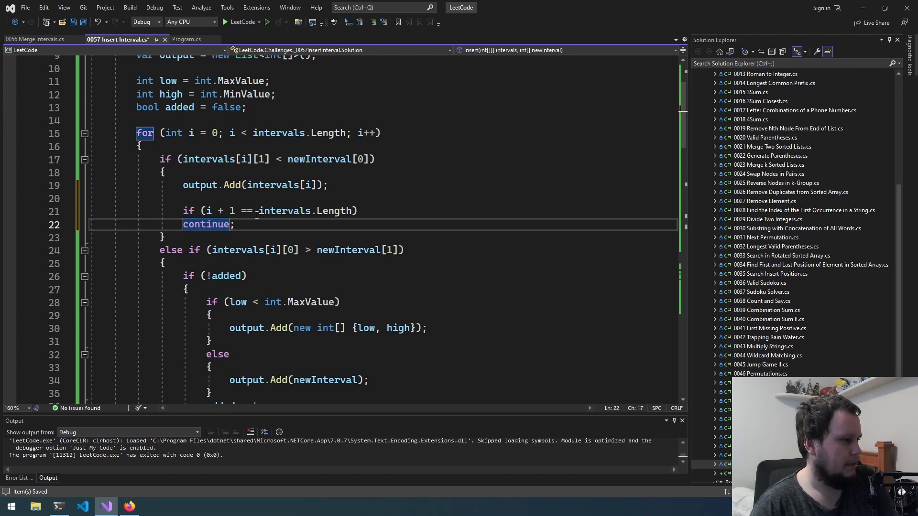
Append newInterval at the last interval when it hasn't been added yet.
{"action": "type", "text": "&&"}
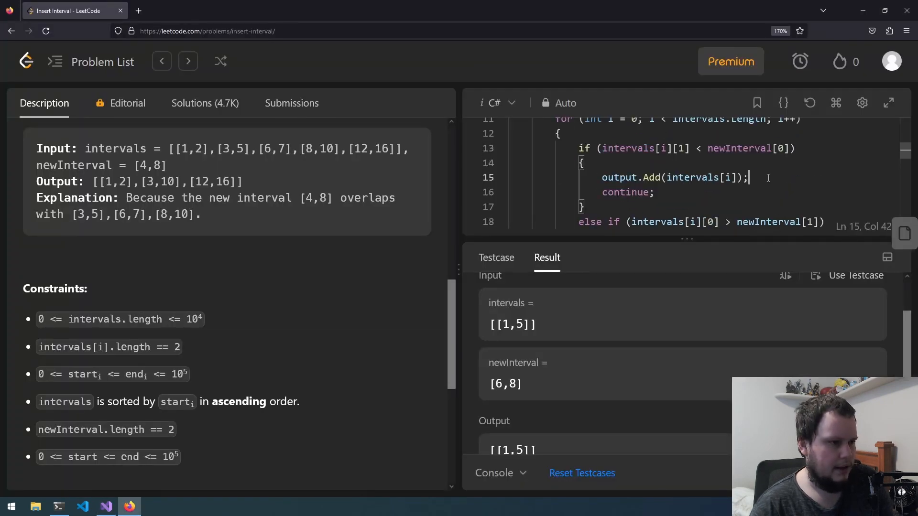
Submit the last-interval fix and inspect the failing [[1,5]], [0,3] input.
{"action": "left_click", "coordinate": [497, 257]}
{"action": "type", "text": "if (i + 1 == intervals.Length && !added) output.Add(newInterval);"}
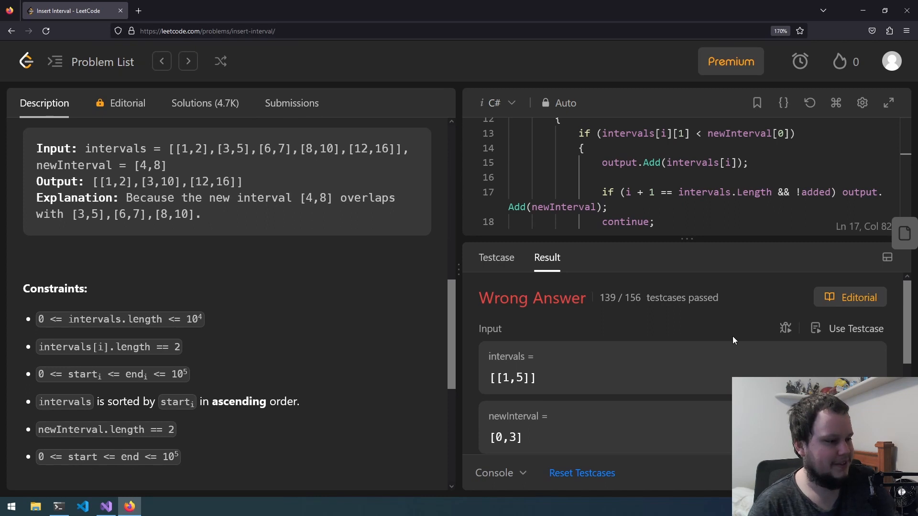
{"action": "scroll", "scroll_direction": "down", "scroll_amount": 3}
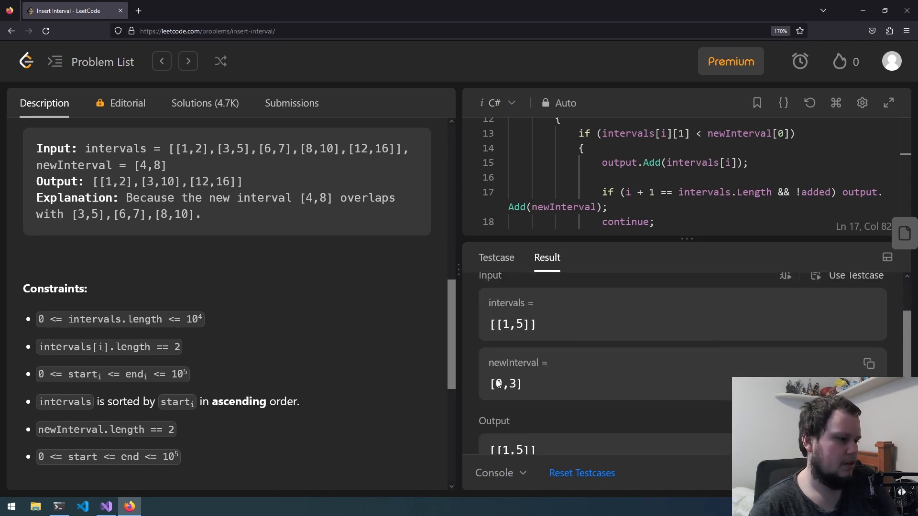
{"action": "double_click", "coordinate": [505, 324]}
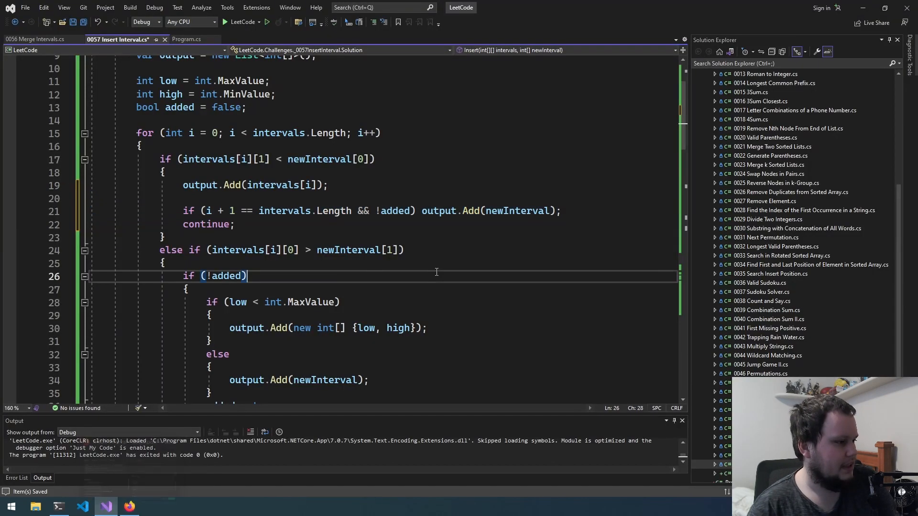
Set low to Math.Min(newInterval[0], intervals[i][0]) when the merge starts.
{"action": "scroll", "scroll_direction": "down", "scroll_amount": 3}
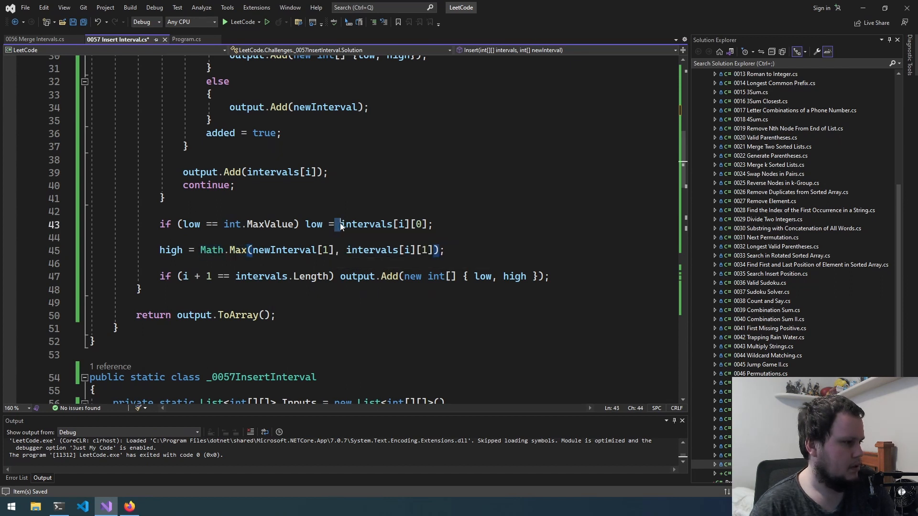
{"action": "type", "text": "Math.Max"}
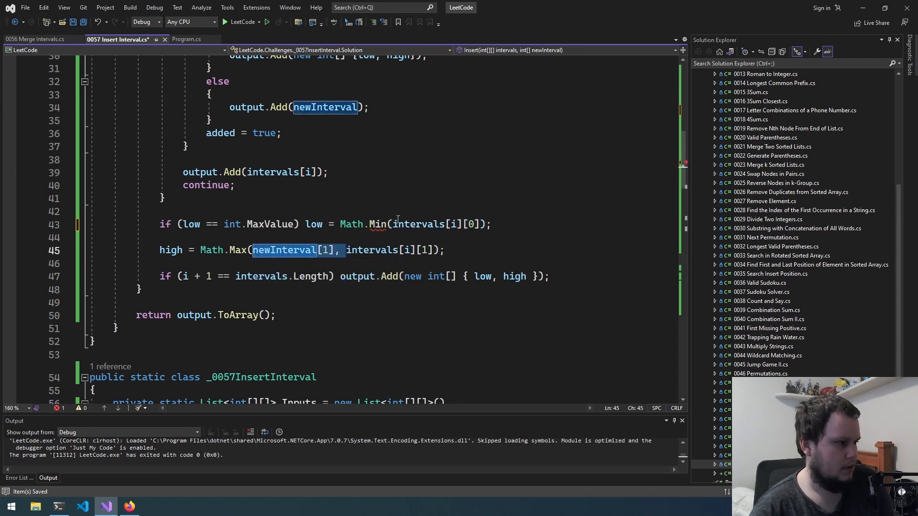
{"action": "type", "text": "newInterval[0],"}
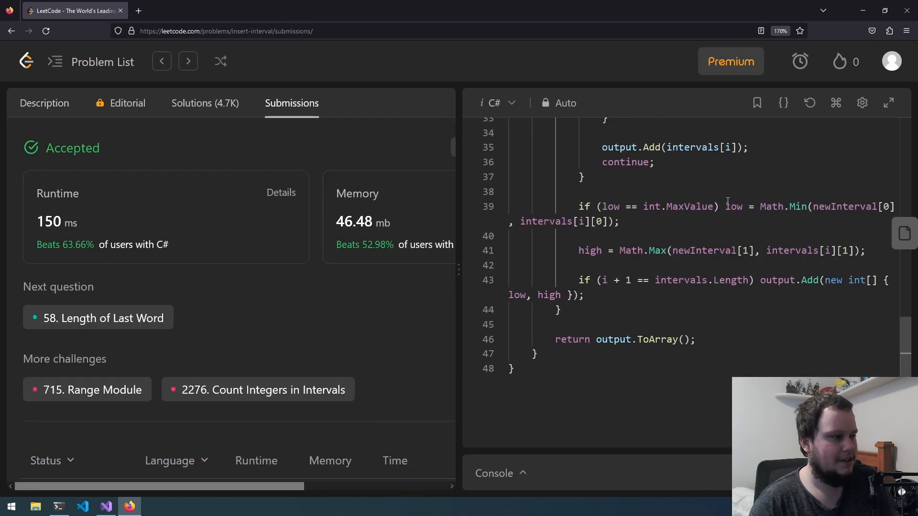
Open the accepted Insert Interval submission showing 150 ms runtime and 46.5 MB memory.
{"action": "scroll", "scroll_direction": "down", "scroll_amount": 3}
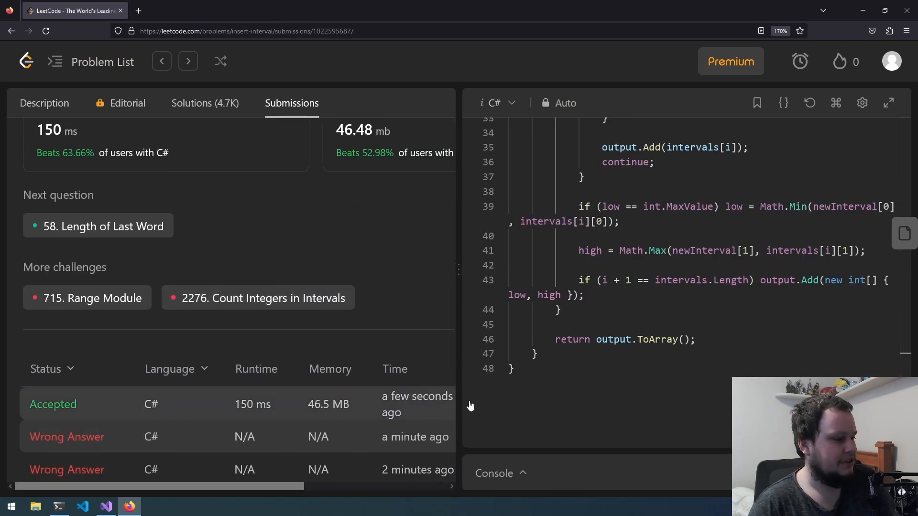
{"action": "left_click", "coordinate": [53, 404]}
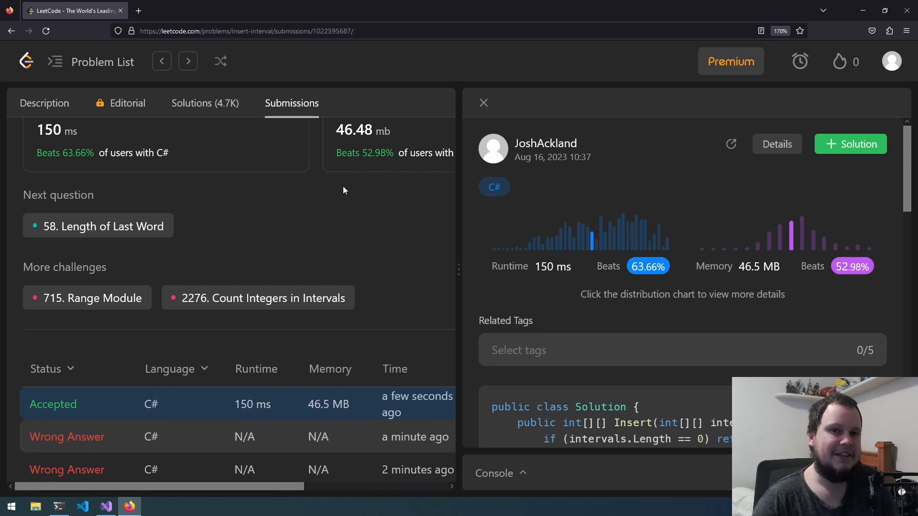
{"action": "mouse_move", "coordinate": [448, 183]}
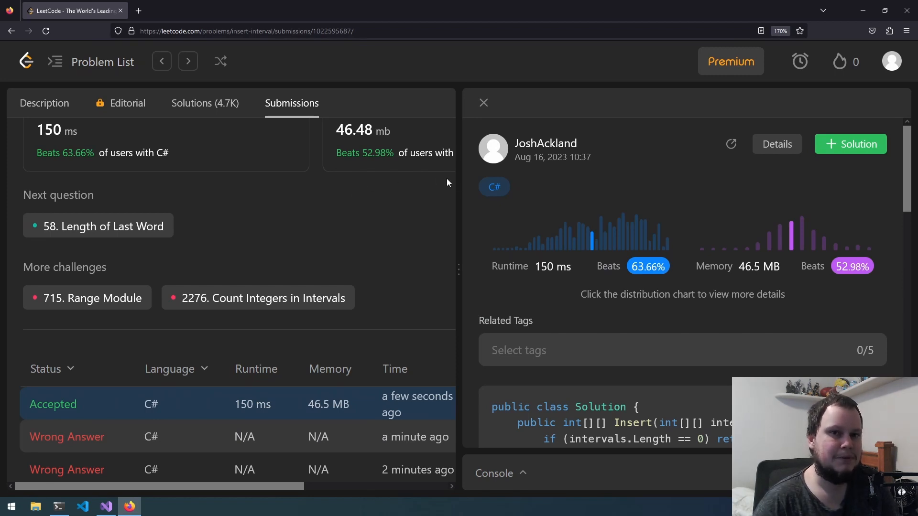